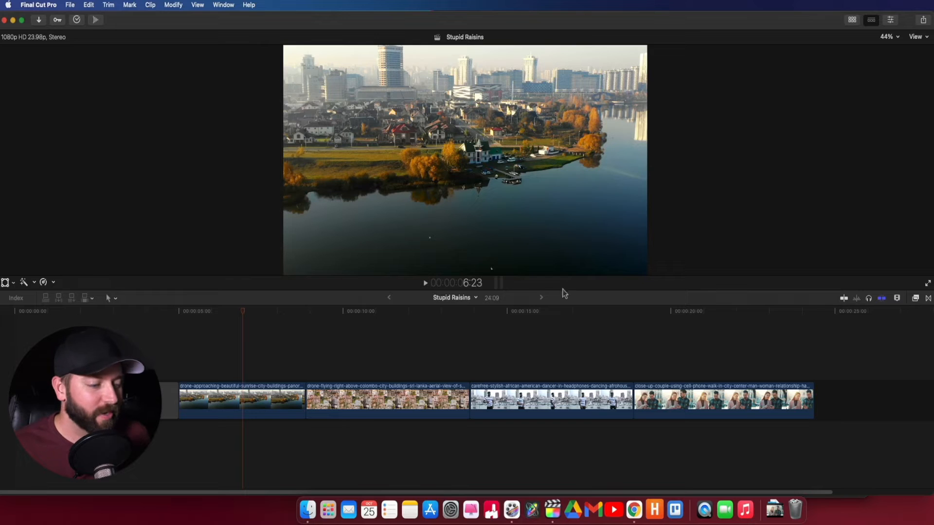
mouse_move(236, 340)
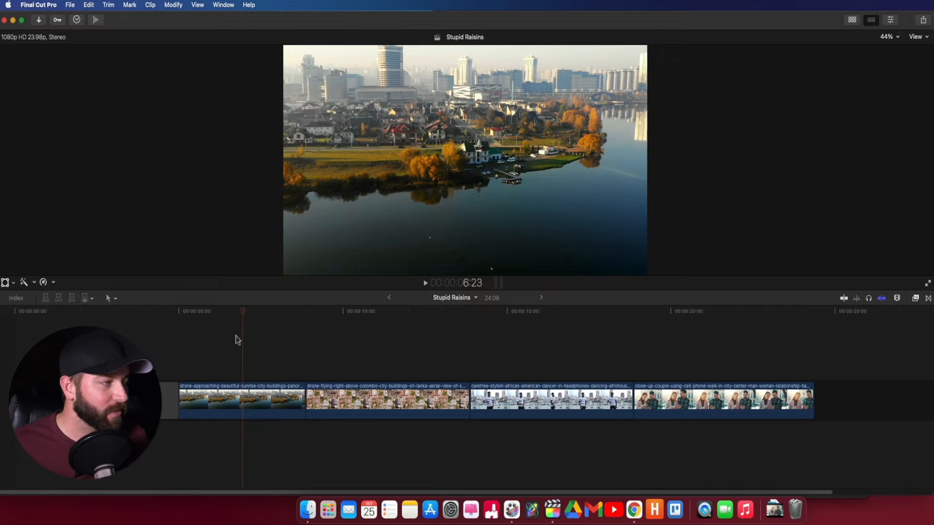
mouse_move(269, 344)
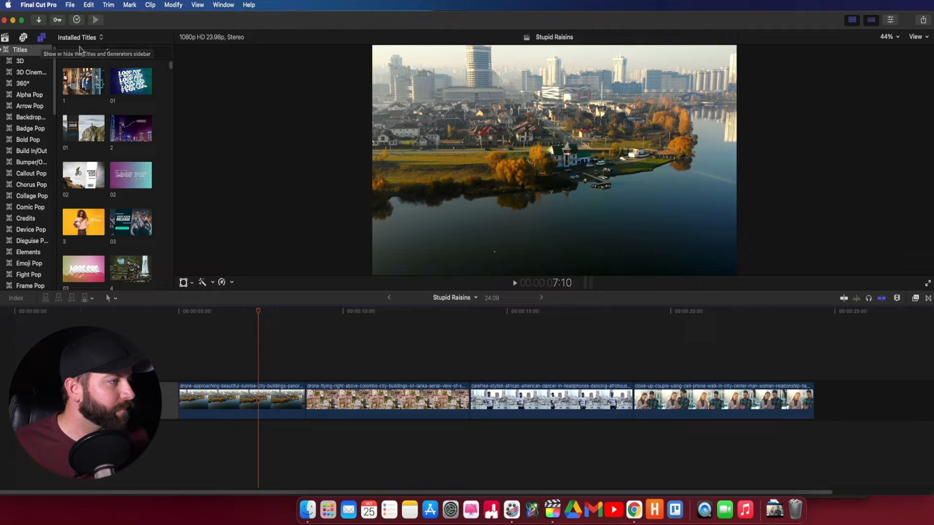
Search the Titles browser for 'custom' and choose the plain Custom title for the drone clip.
type("c")
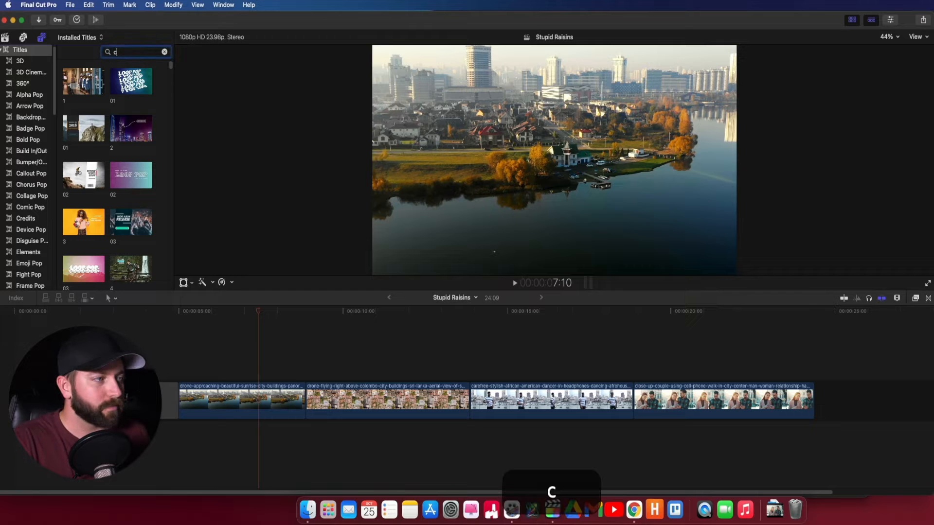
type("ustom")
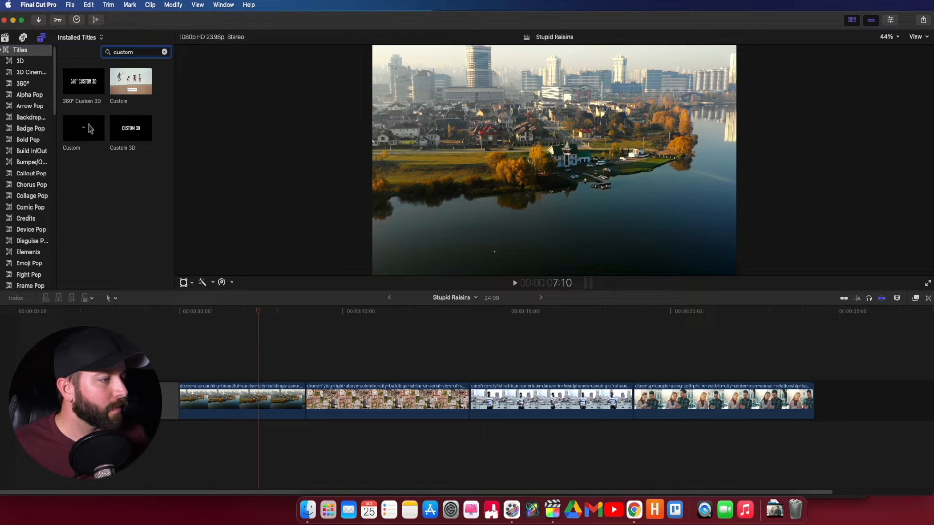
left_click(83, 128)
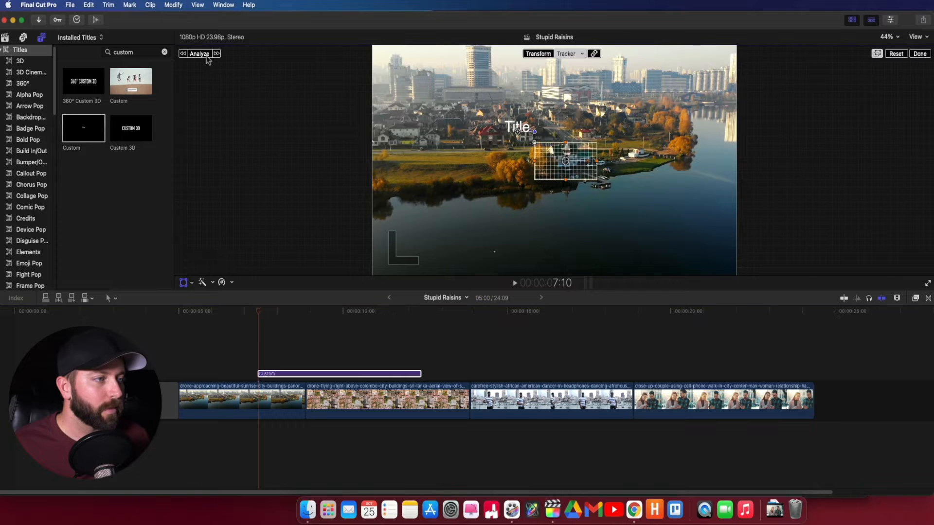
Analyze the drone shot so the title tracks the lakeside house.
left_click(199, 53)
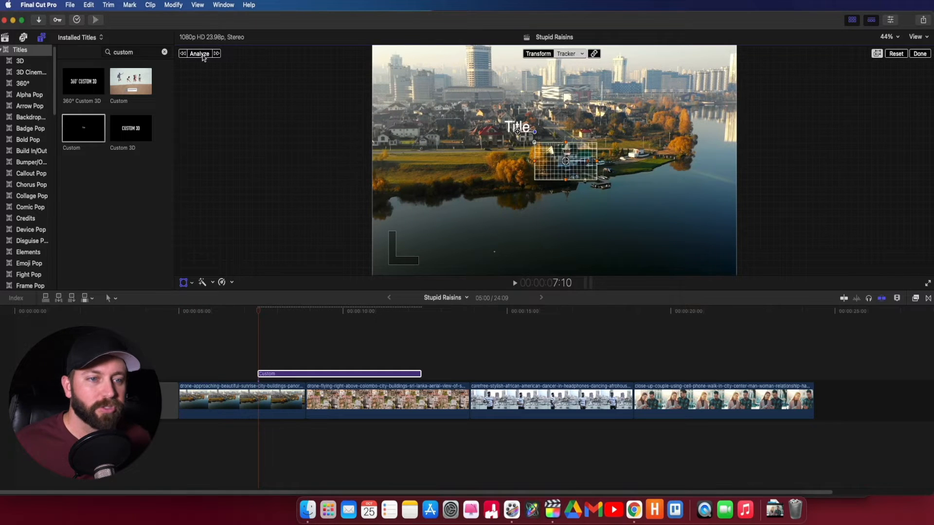
mouse_move(200, 54)
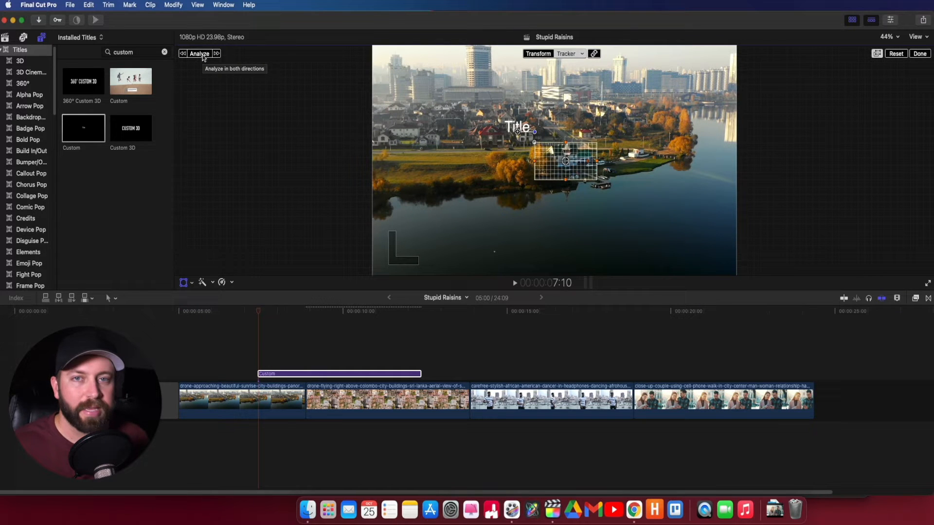
mouse_move(507, 181)
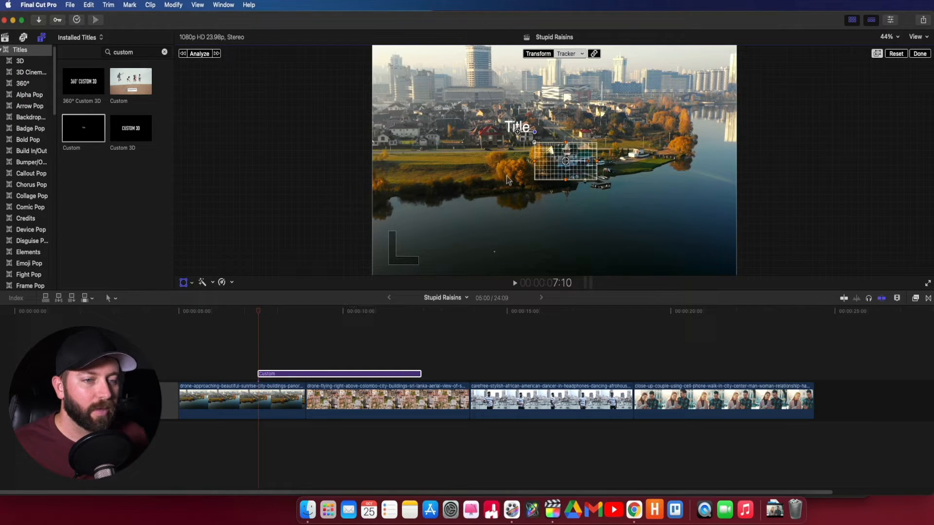
mouse_move(566, 173)
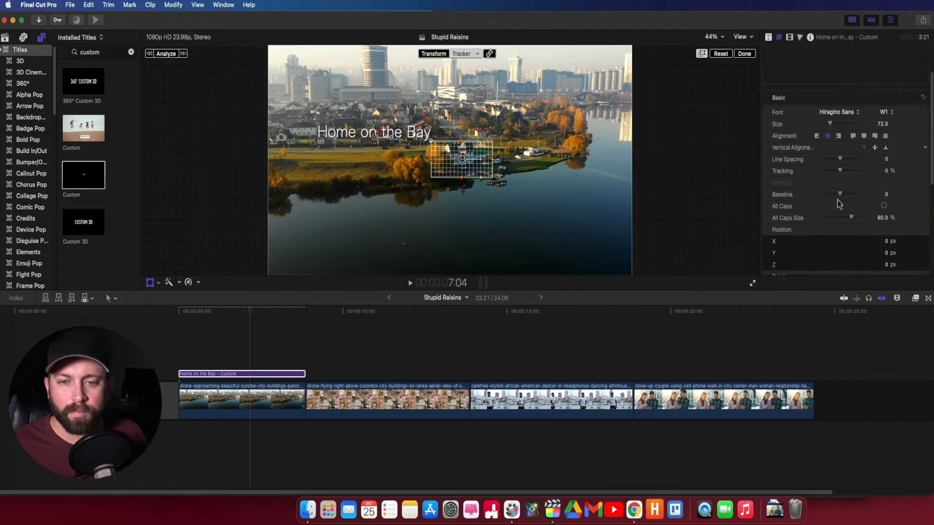
Switch the Home on the Bay title to All Caps and play back to check it follows the house.
left_click(884, 206)
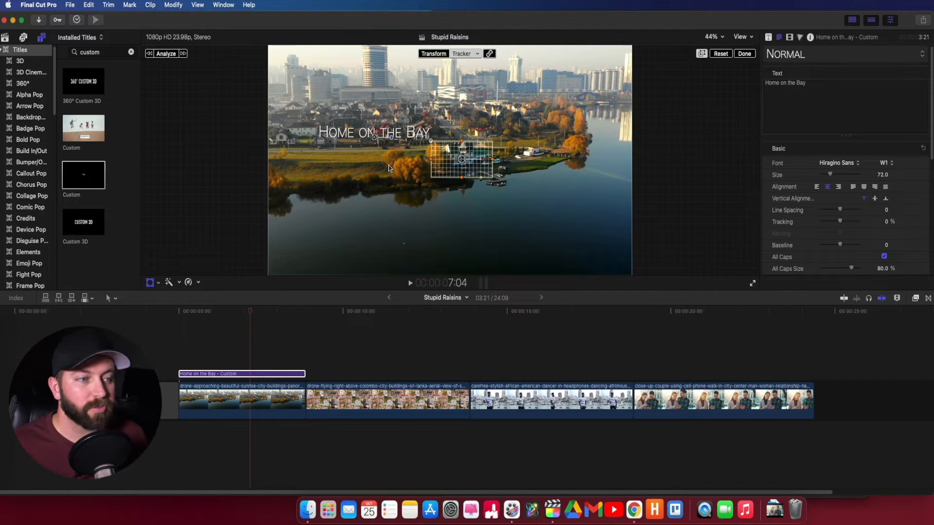
mouse_move(179, 346)
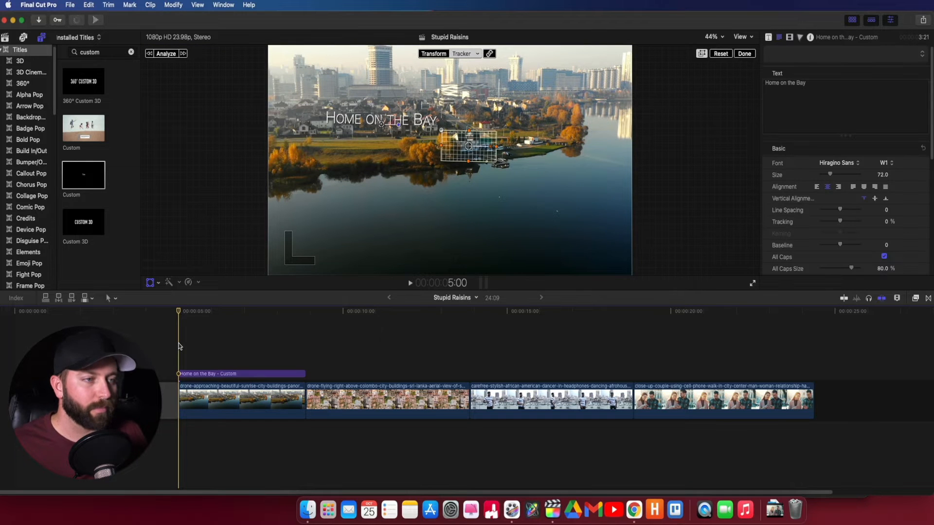
left_click(410, 283)
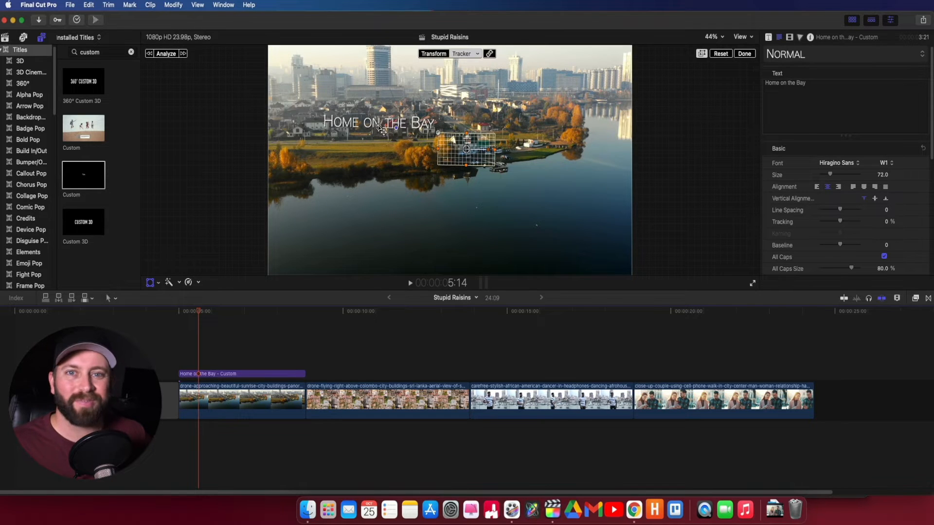
mouse_move(375, 192)
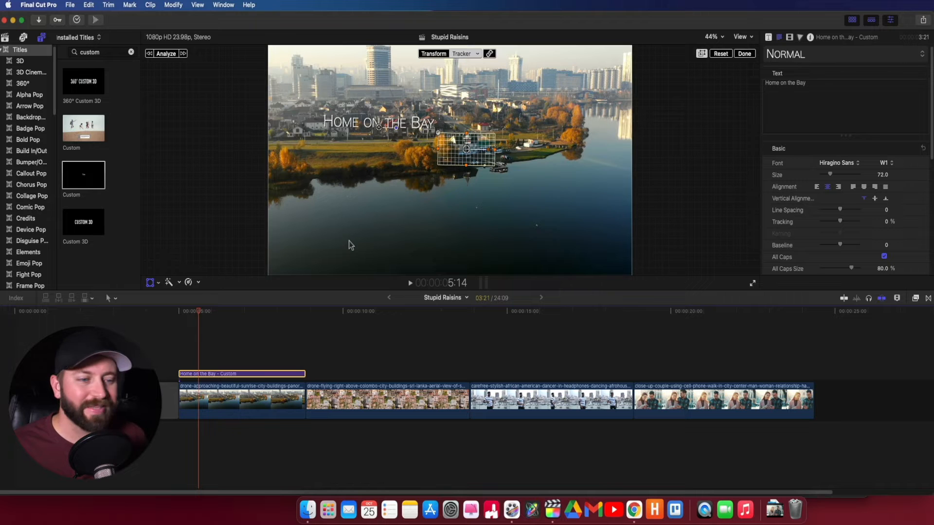
Review the title's published parameters, then its Video inspector transform and compositing settings.
left_click(769, 37)
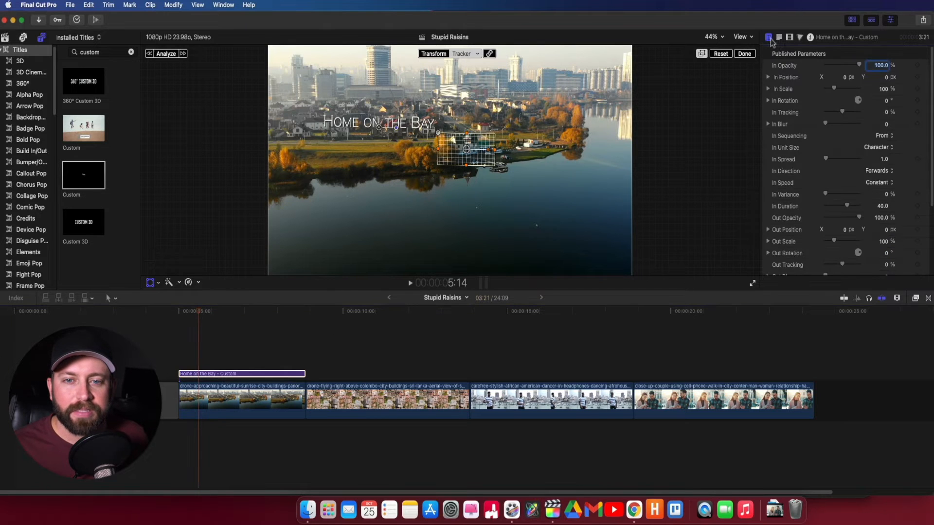
left_click(789, 37)
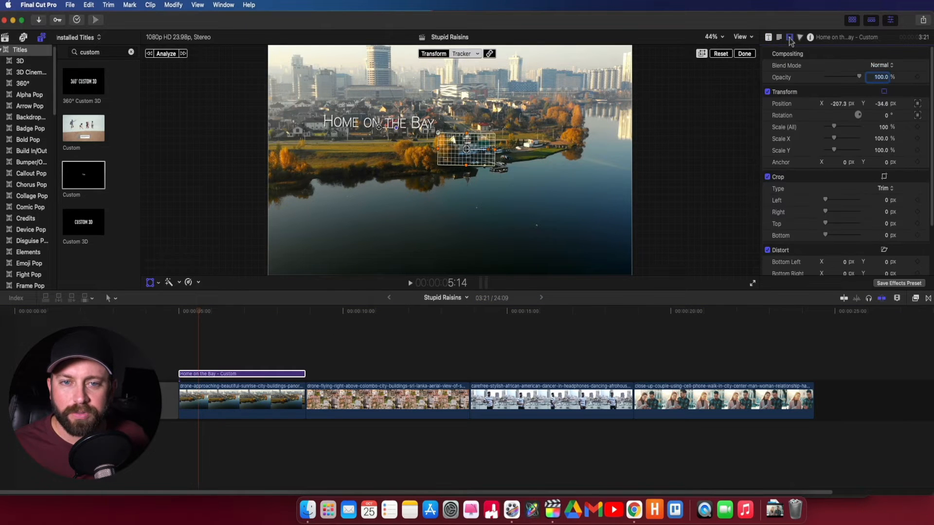
mouse_move(783, 98)
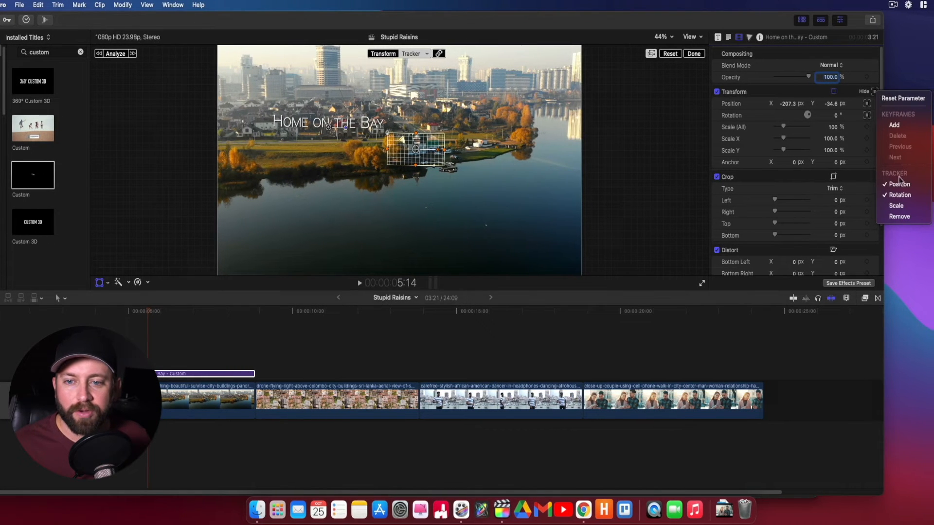
mouse_move(899, 184)
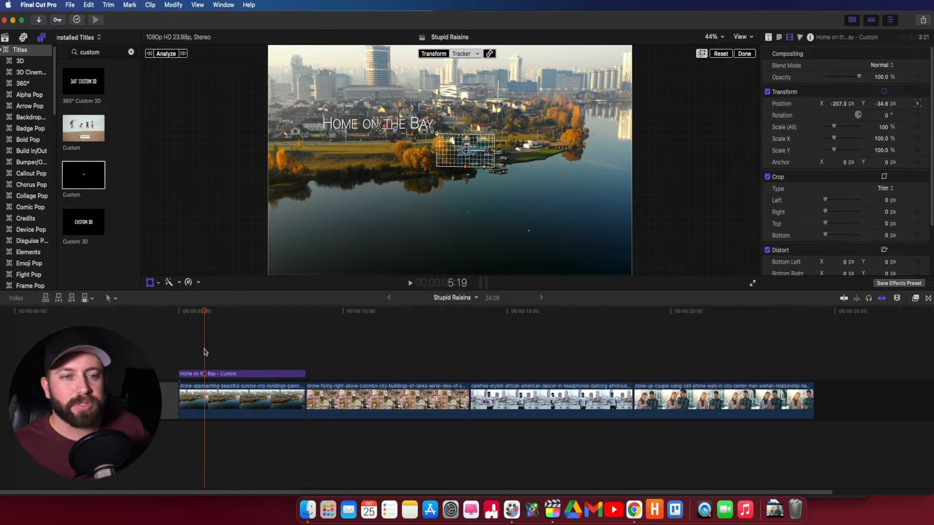
Show the library's media clips and pick the large Stupid Raisins logo image.
left_click(369, 311)
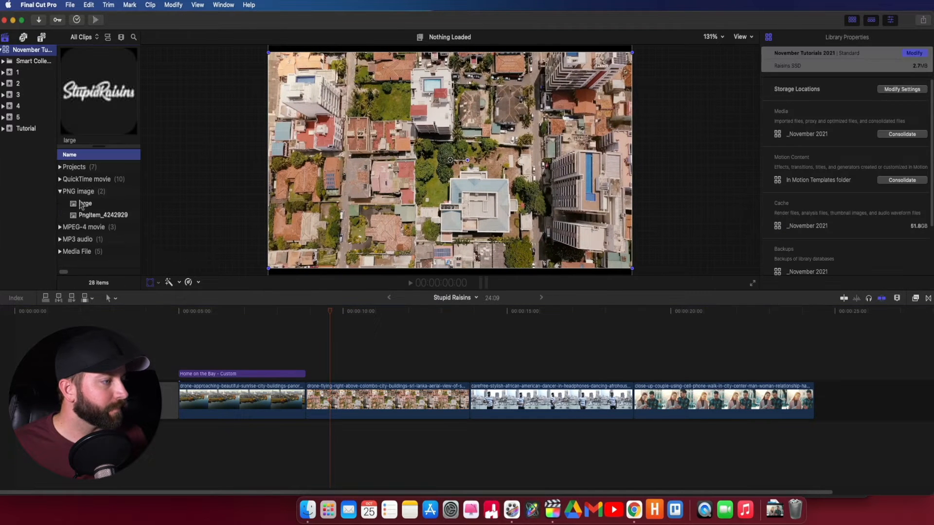
left_click(83, 203)
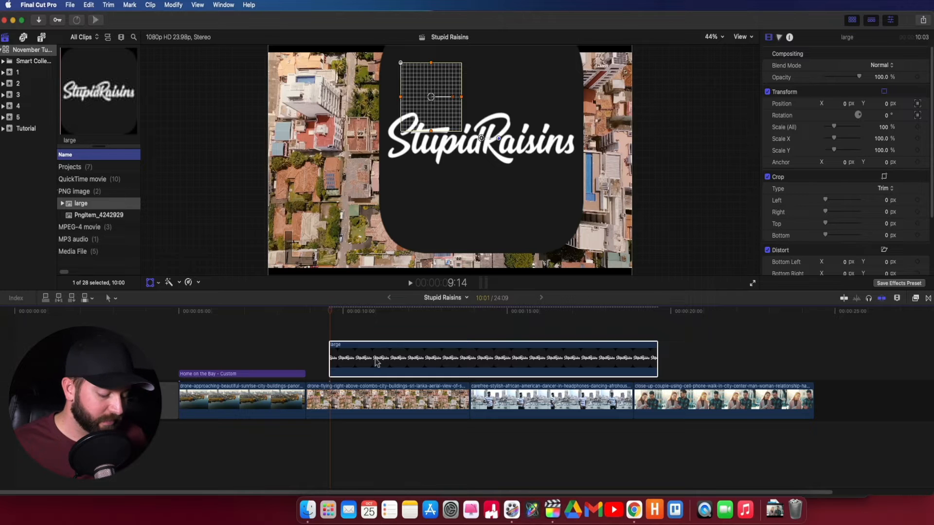
Add a tracker to the logo clip and select it for placement on the red-roofed house.
key("v")
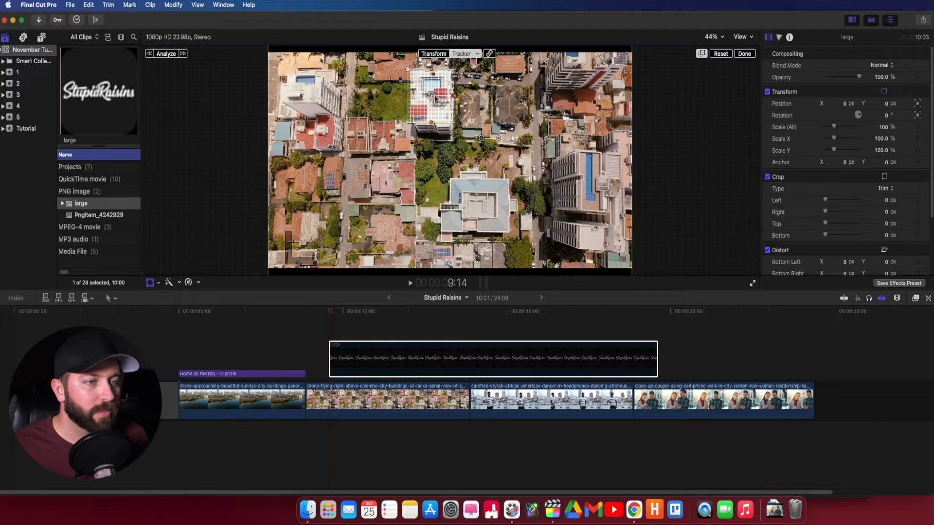
mouse_move(207, 157)
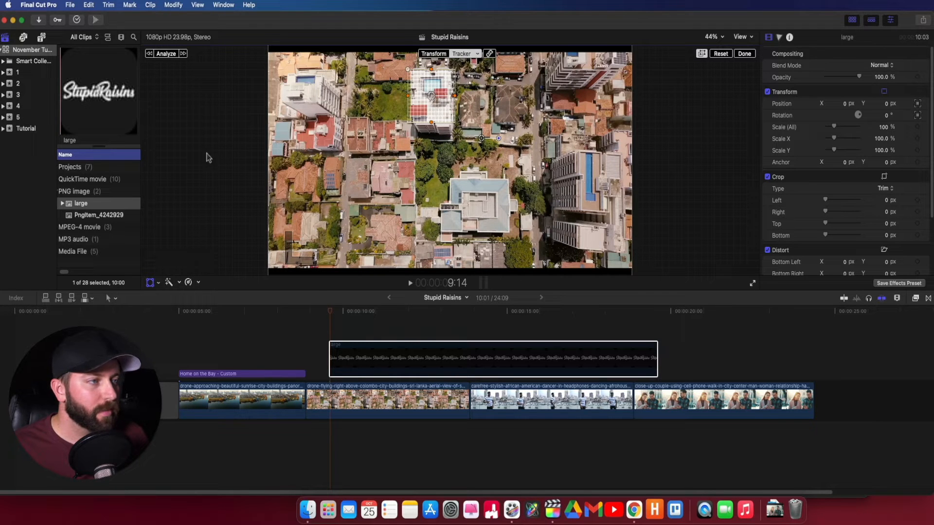
left_click(166, 53)
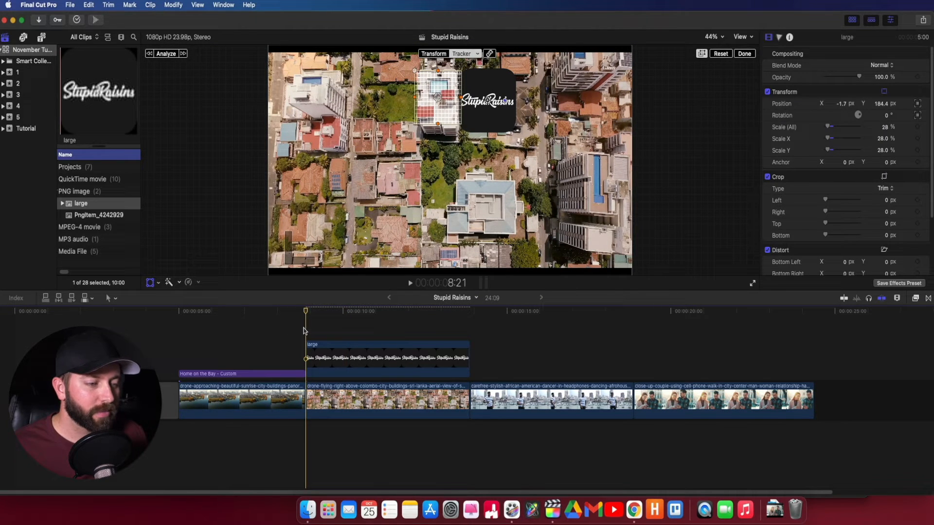
mouse_move(323, 314)
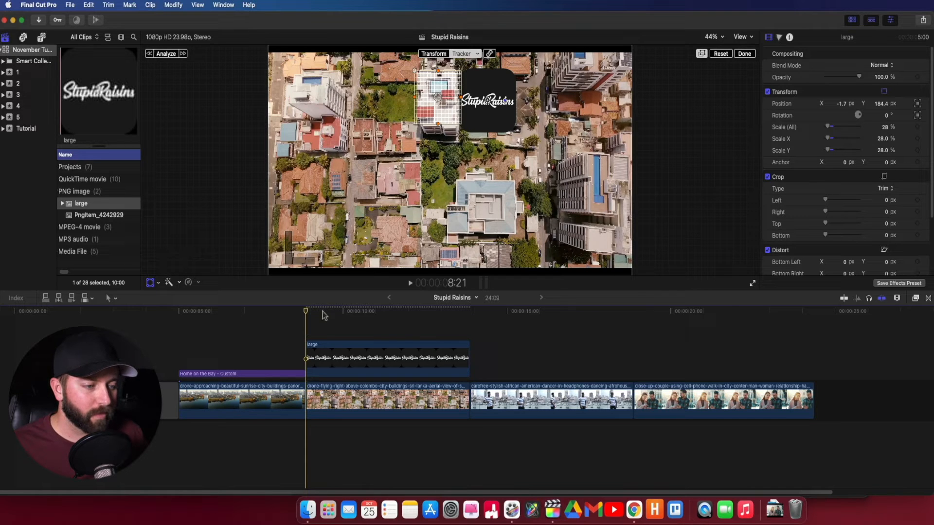
mouse_move(381, 314)
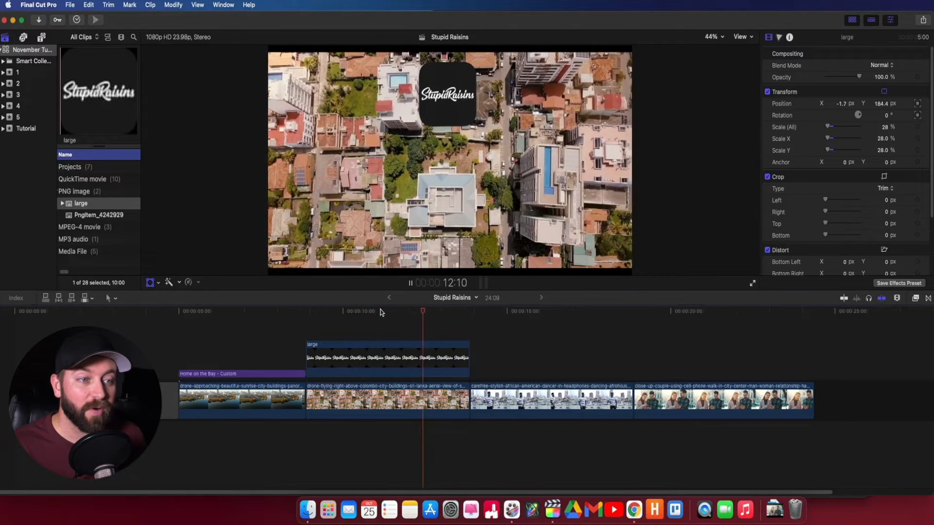
Analyze the aerial shot so the Stupid Raisins logo tracks the rooftop.
left_click(360, 310)
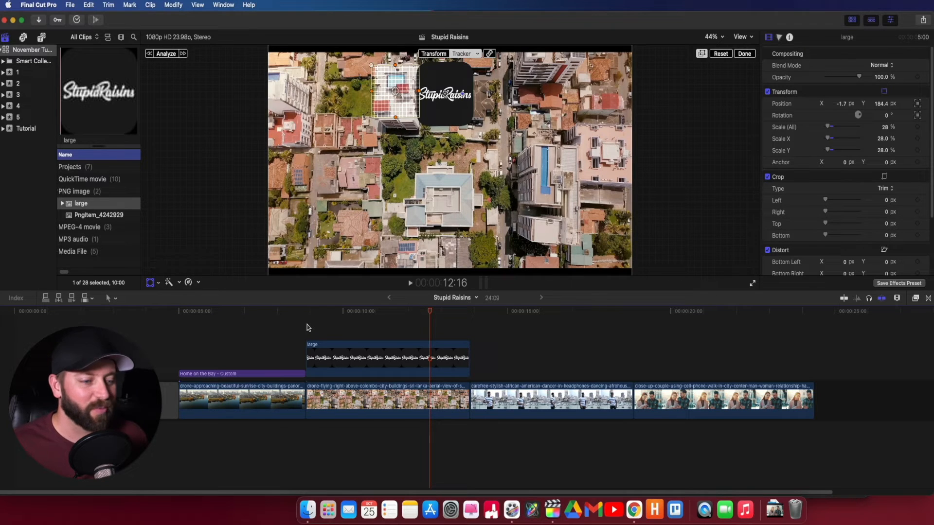
mouse_move(439, 316)
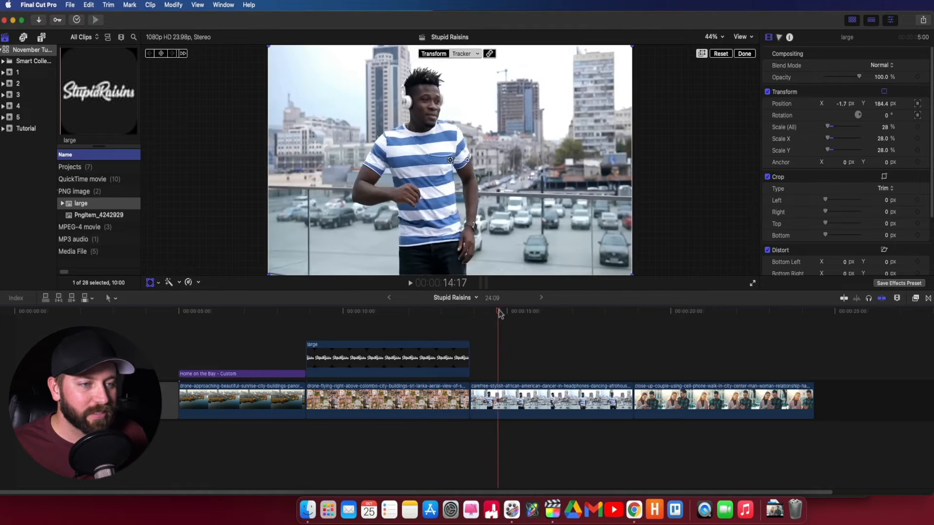
Select the dancer clip, add a Custom title from the Titles browser and select it for face tracking.
left_click(720, 53)
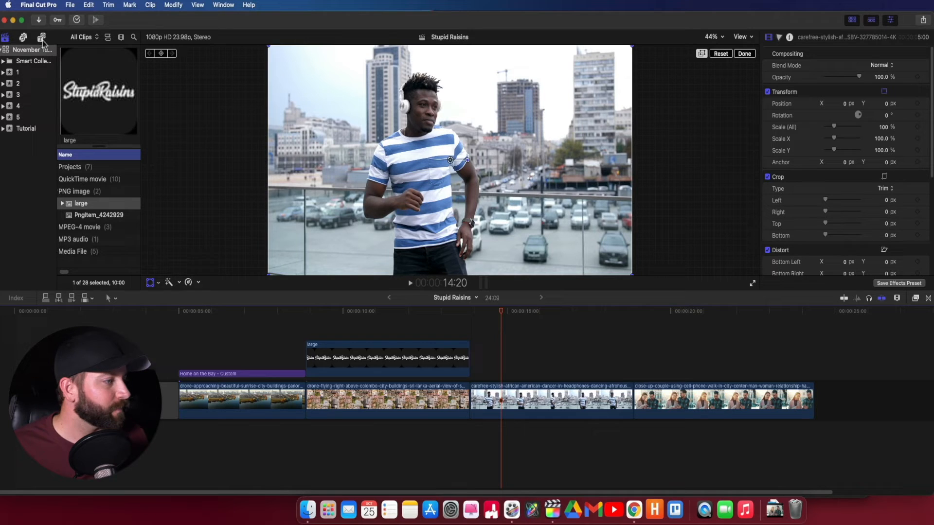
left_click(42, 36)
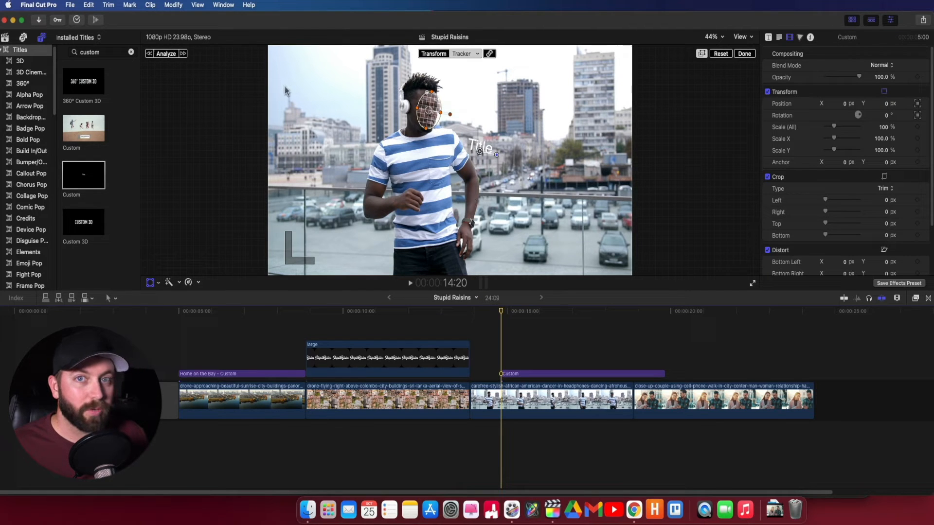
left_click(166, 54)
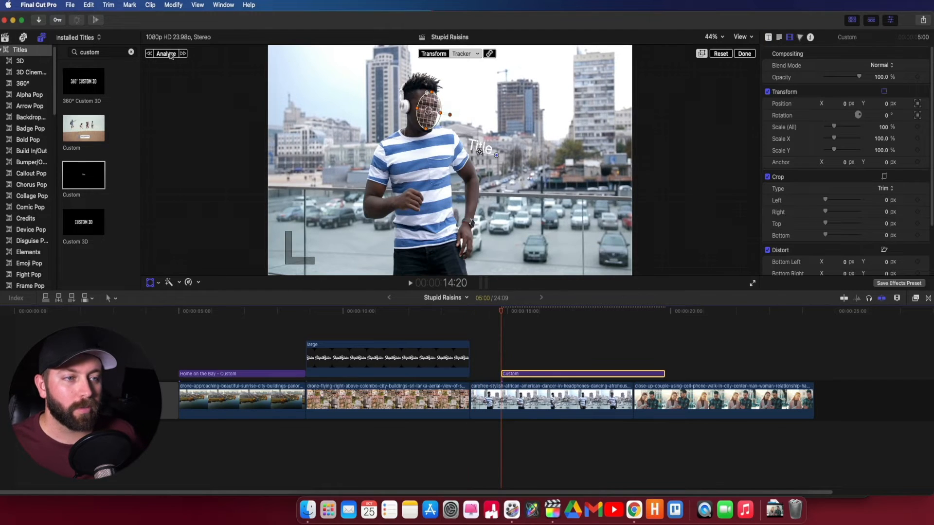
mouse_move(493, 249)
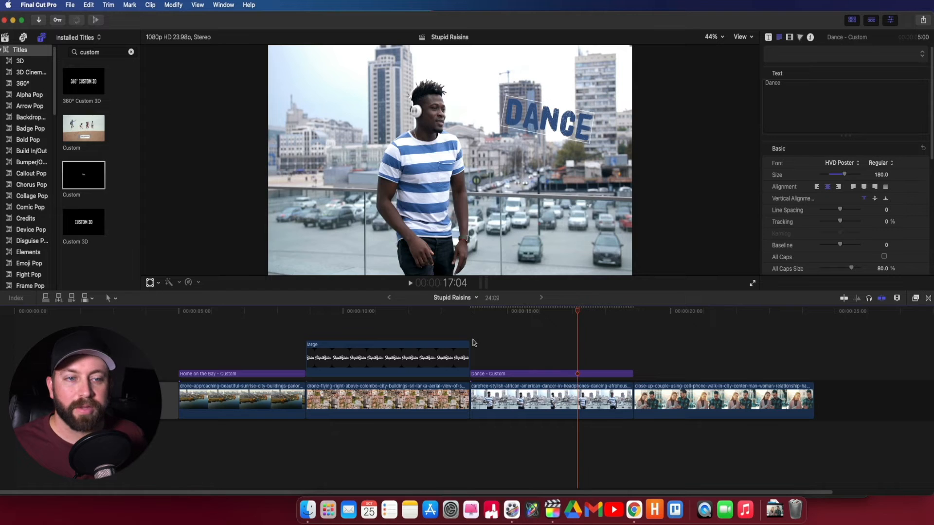
Jump to the start of the DANCE title and play back to confirm it drifts with the dancer.
left_click(469, 312)
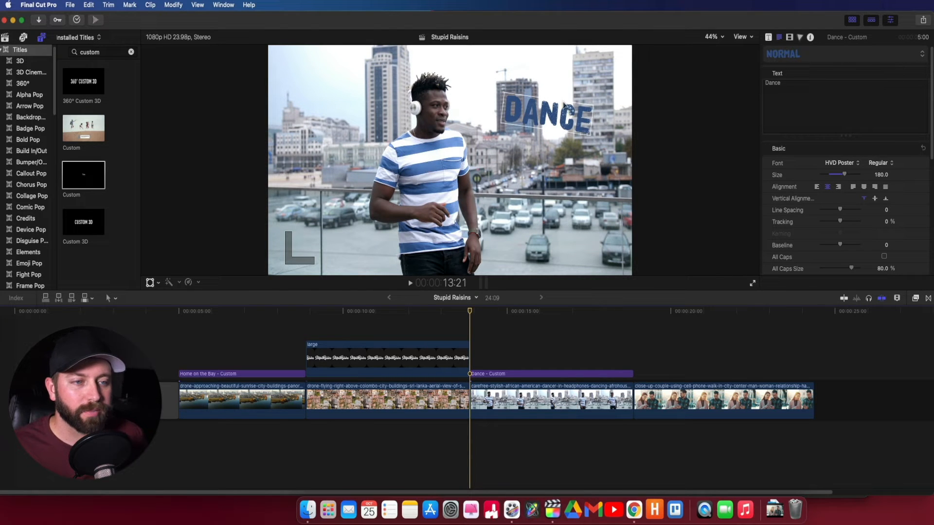
mouse_move(648, 170)
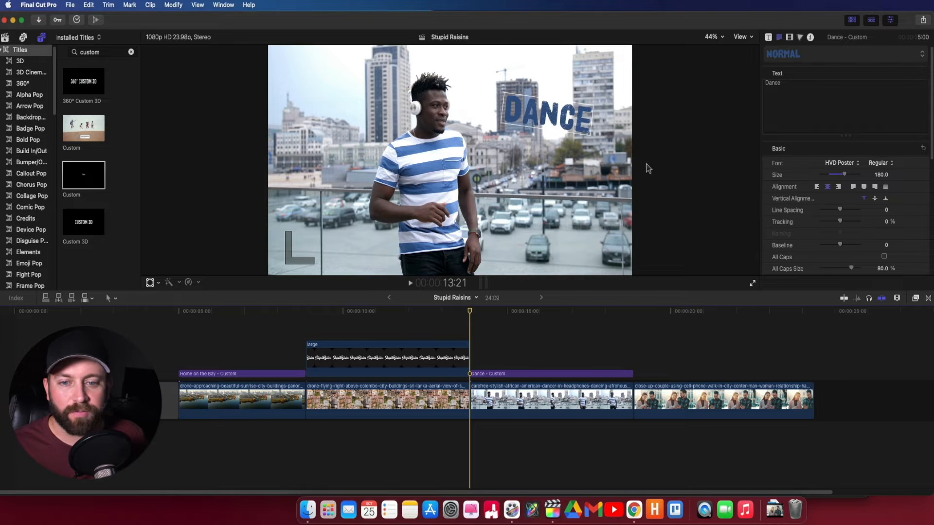
left_click(410, 283)
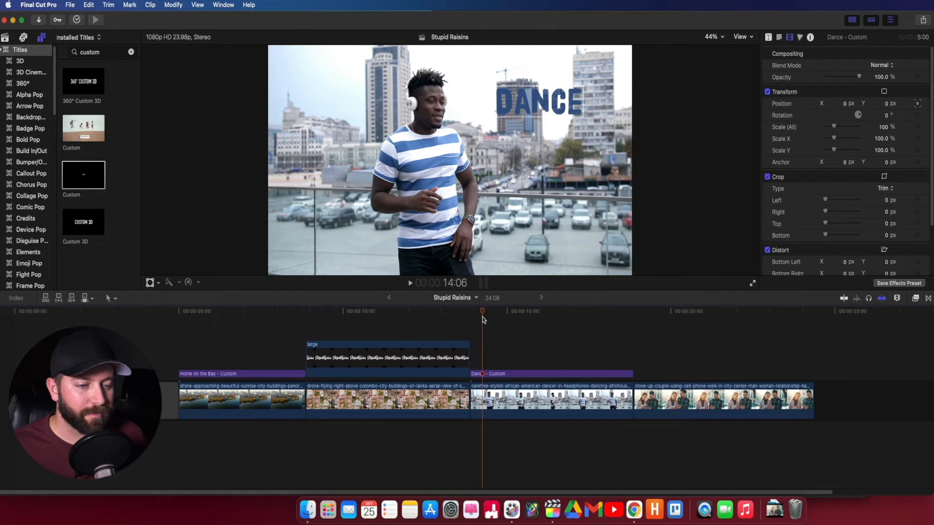
left_click(410, 283)
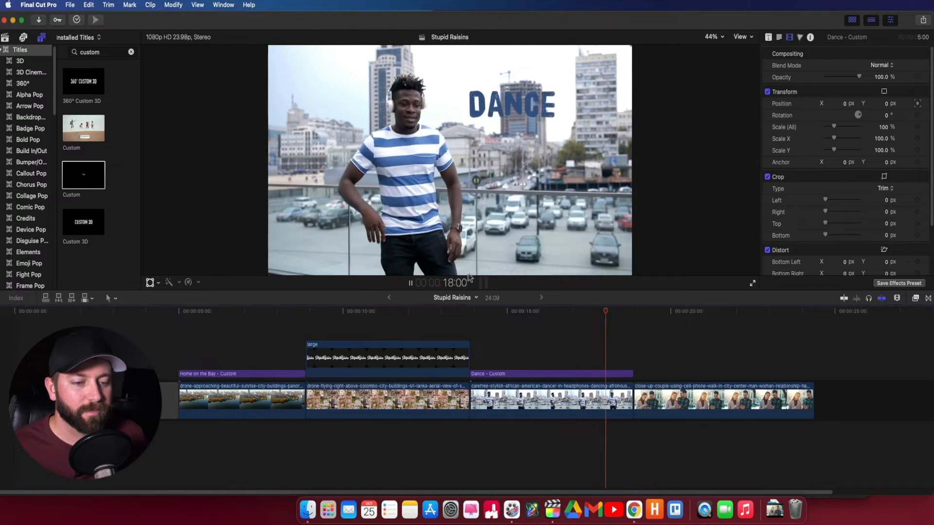
Select the Home on the Bay title so its text shows in the Text inspector.
left_click(258, 311)
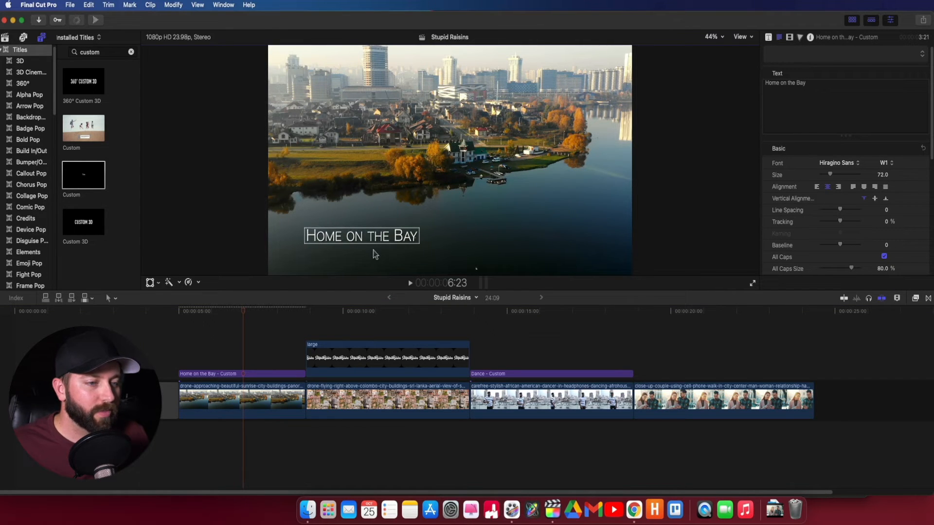
Replace the title text 'Home on the Bay' with 'Built in 1902'.
double_click(785, 82)
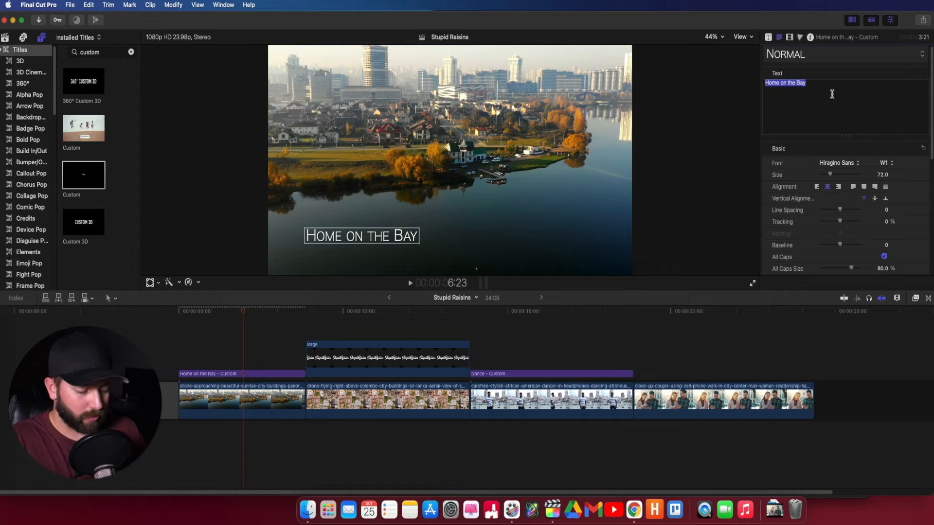
type("Built in 190")
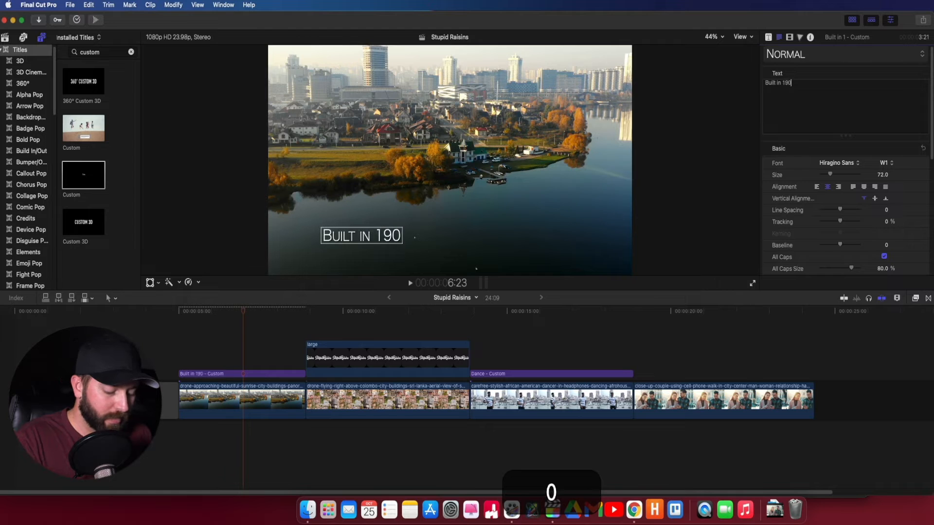
type("2")
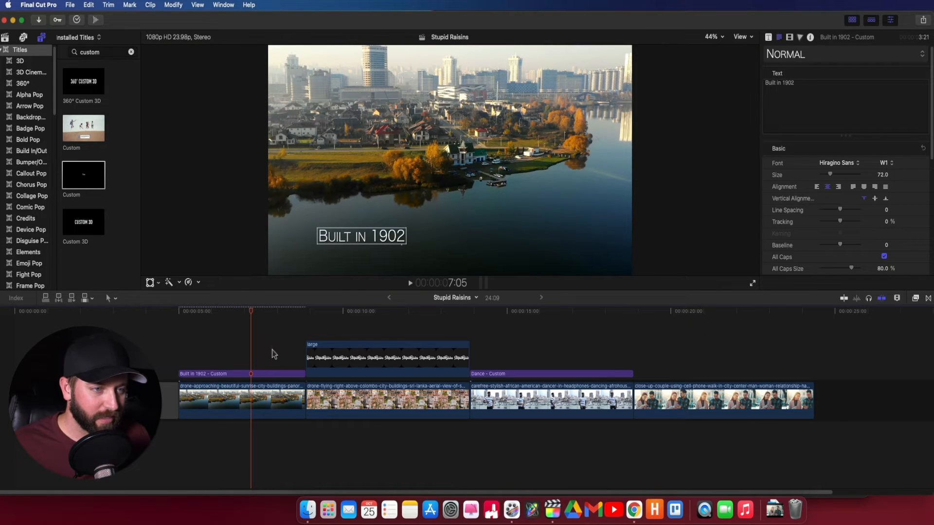
mouse_move(249, 376)
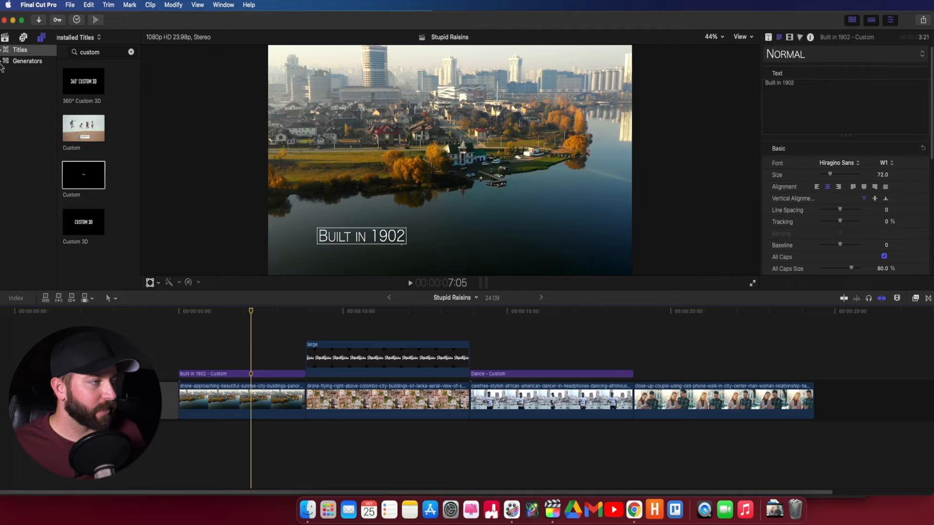
Add the Beam generator above the lakeside clip and style it as a thin white low-glow line.
left_click(27, 60)
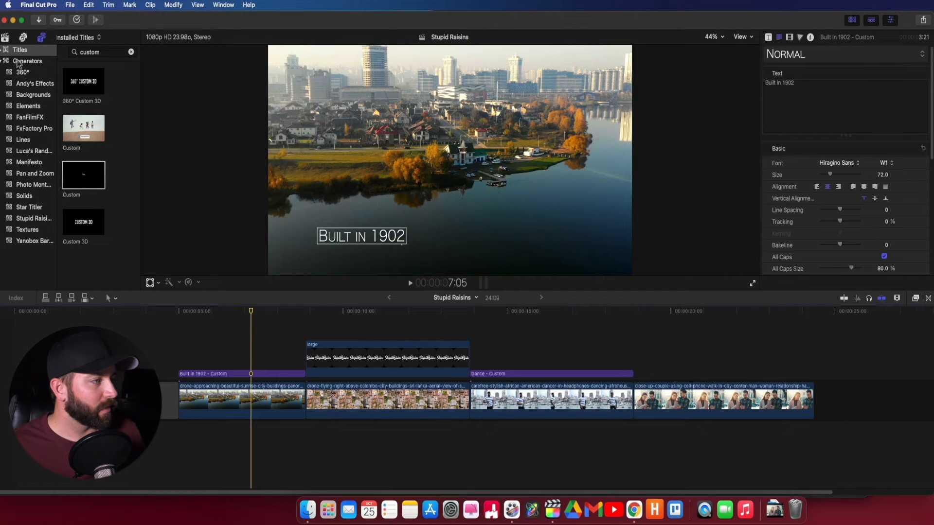
left_click(27, 61)
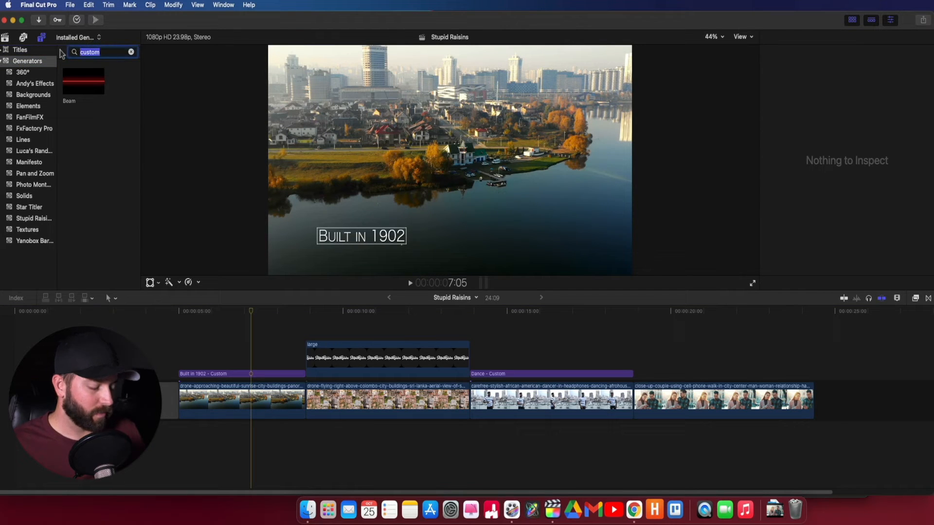
type("beam")
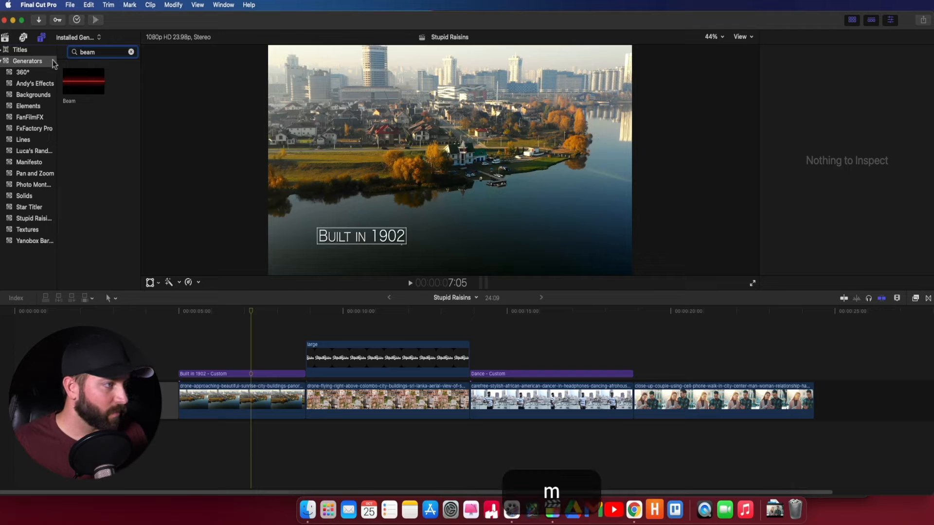
left_click(83, 81)
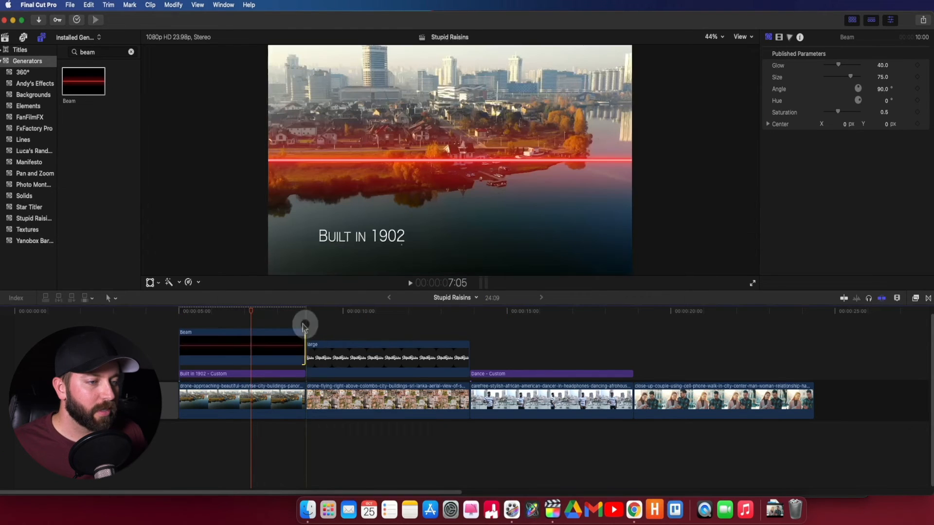
left_click(241, 347)
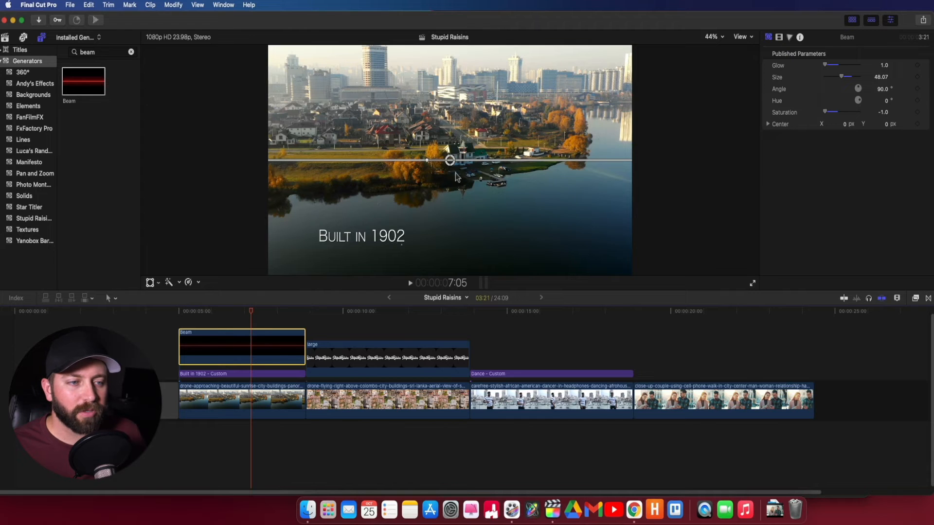
mouse_move(648, 162)
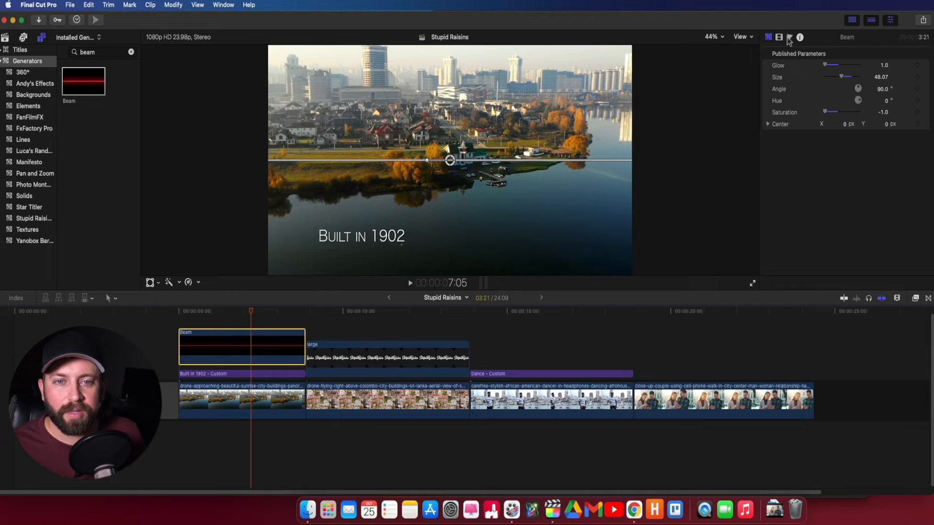
Scale the beam to about 28.9% and place it between the house and the title.
left_click(769, 37)
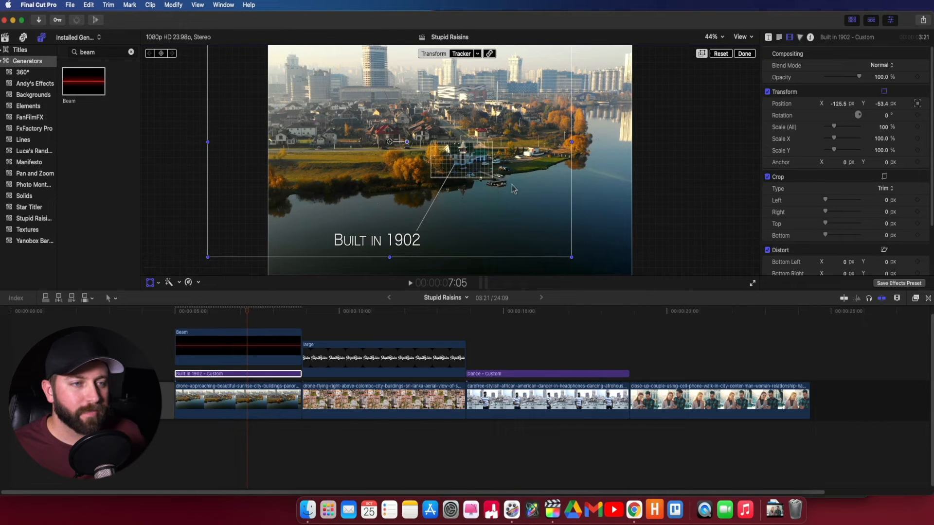
left_click(238, 348)
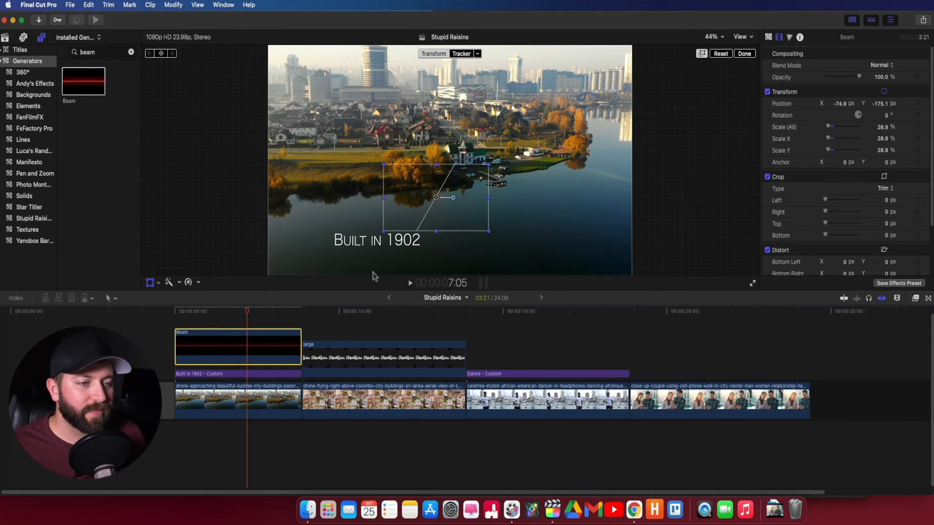
mouse_move(454, 179)
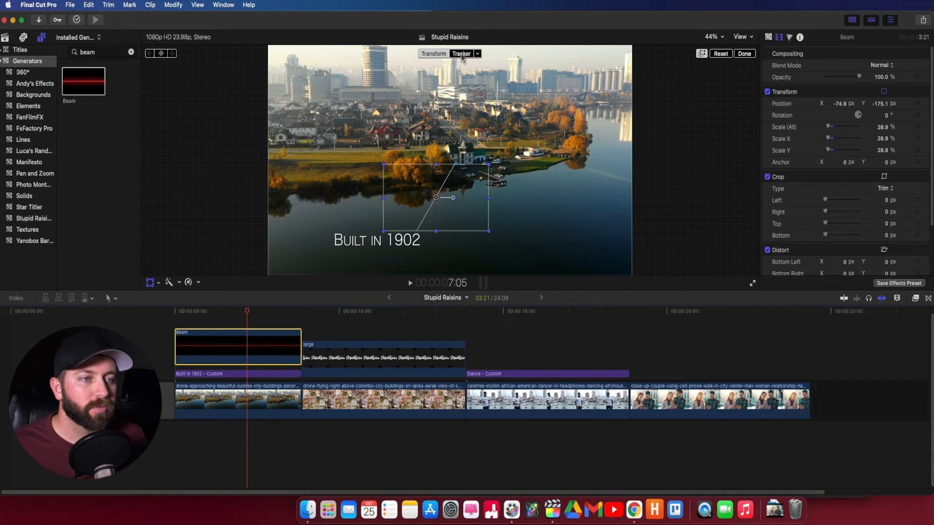
Attach the beam to an Object Track on the house in the drone clip.
left_click(476, 54)
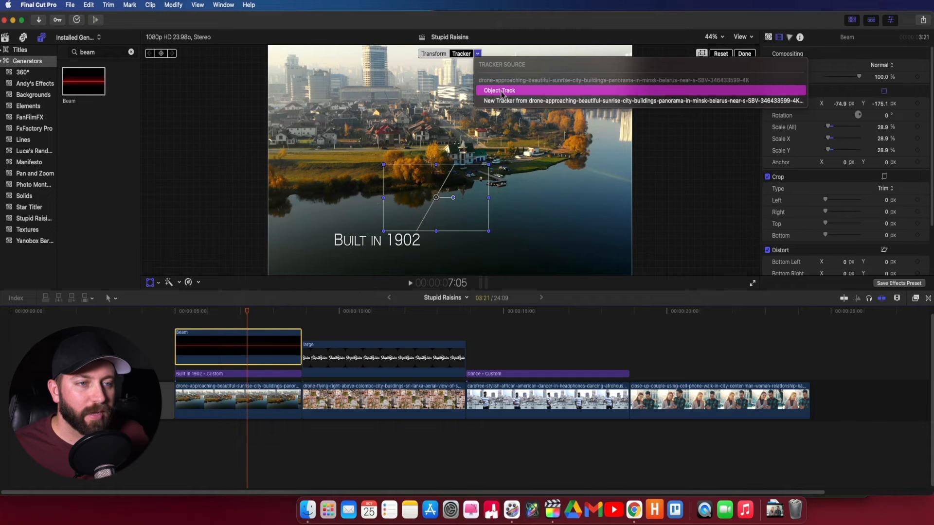
left_click(500, 89)
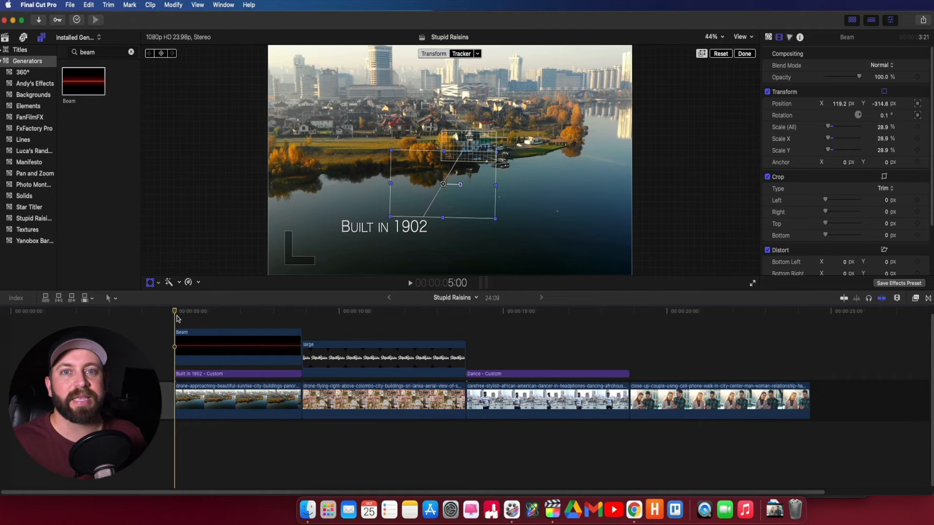
mouse_move(425, 231)
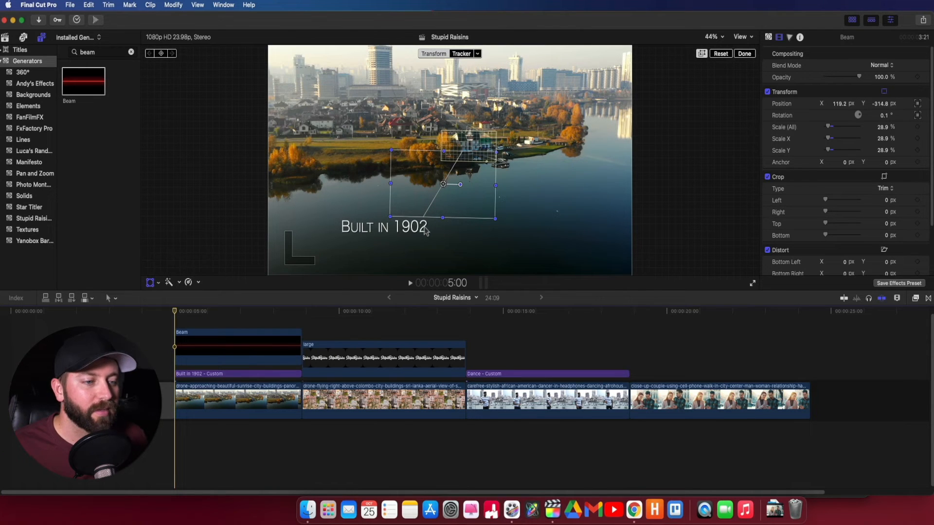
mouse_move(193, 308)
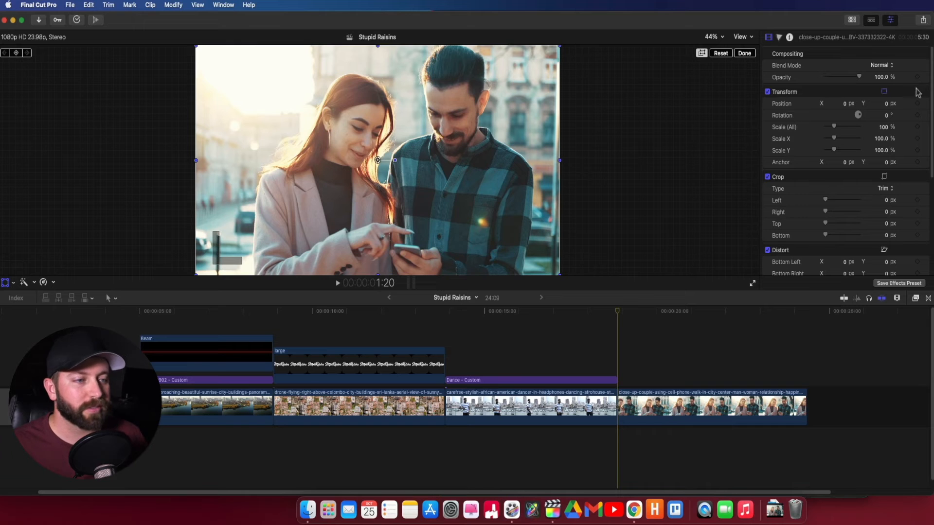
mouse_move(744, 217)
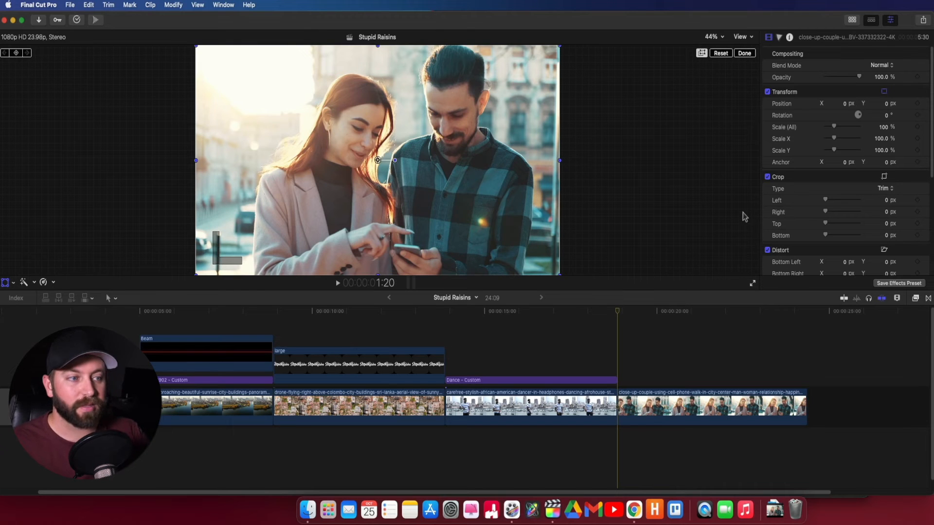
Apply a Color Board effect to the couple clip with a shape mask over the woman's face.
left_click(711, 408)
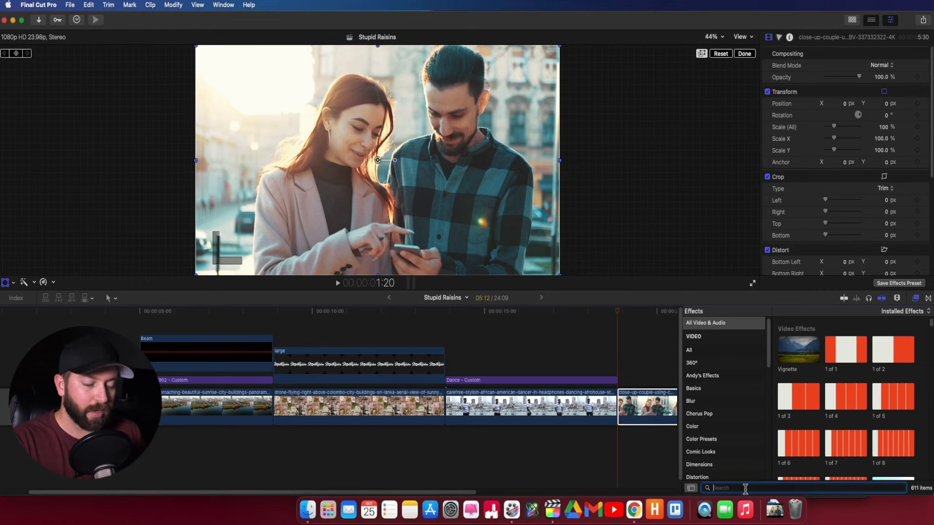
type("colo")
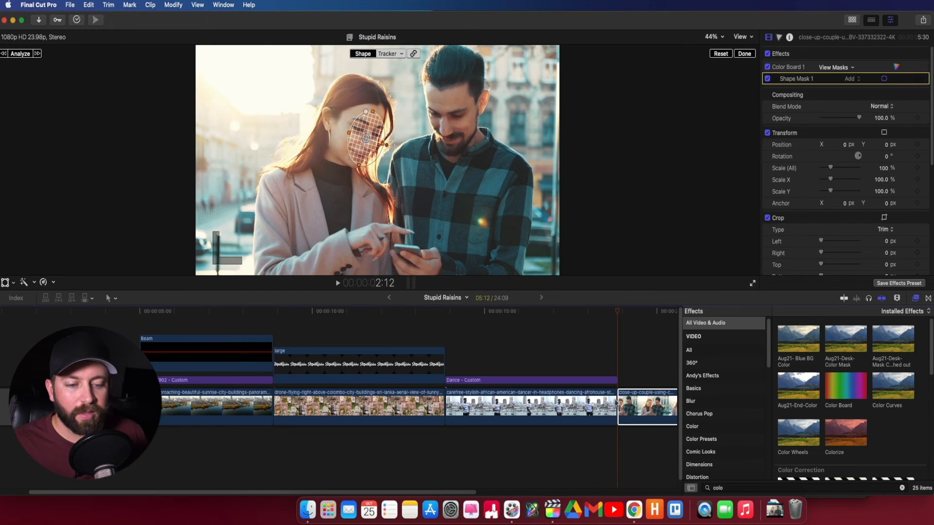
left_click(914, 298)
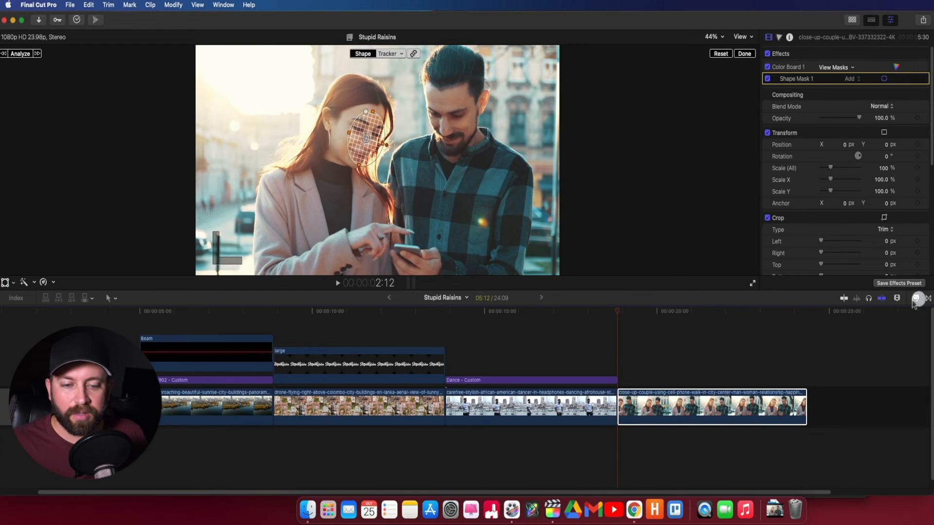
Set the Color Board mask to Outside and lower Global Saturation to about -19%.
left_click(19, 53)
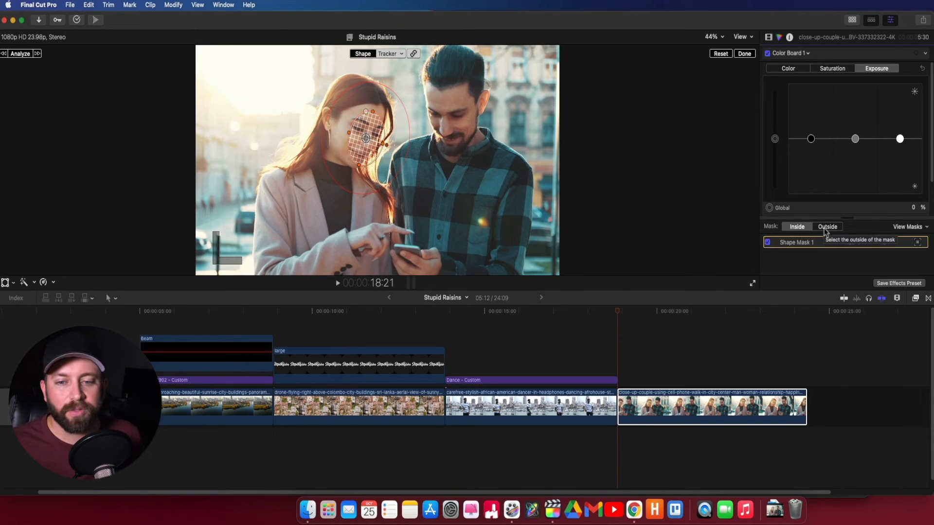
left_click(827, 226)
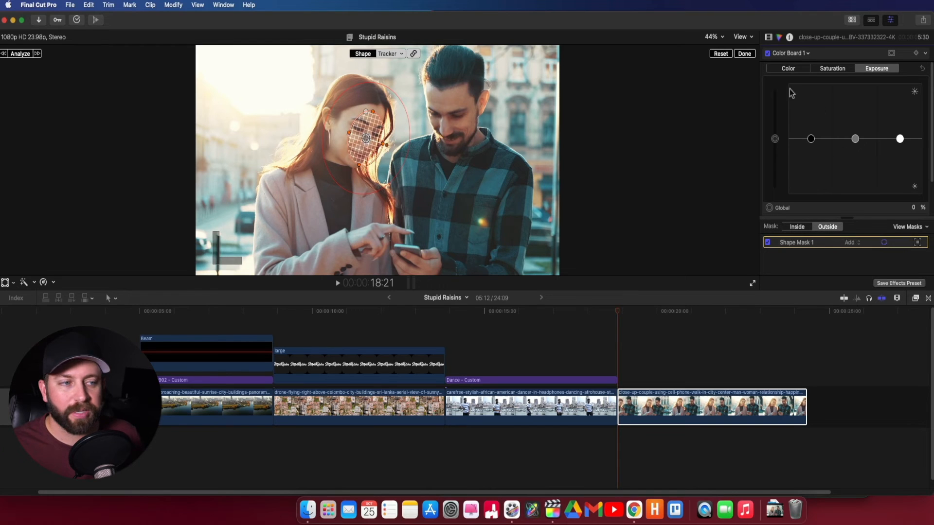
mouse_move(792, 76)
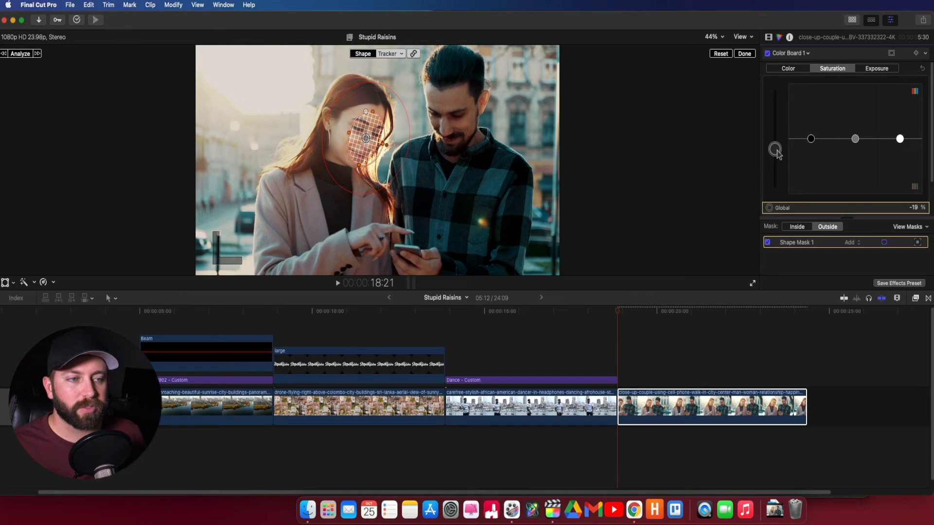
mouse_move(770, 286)
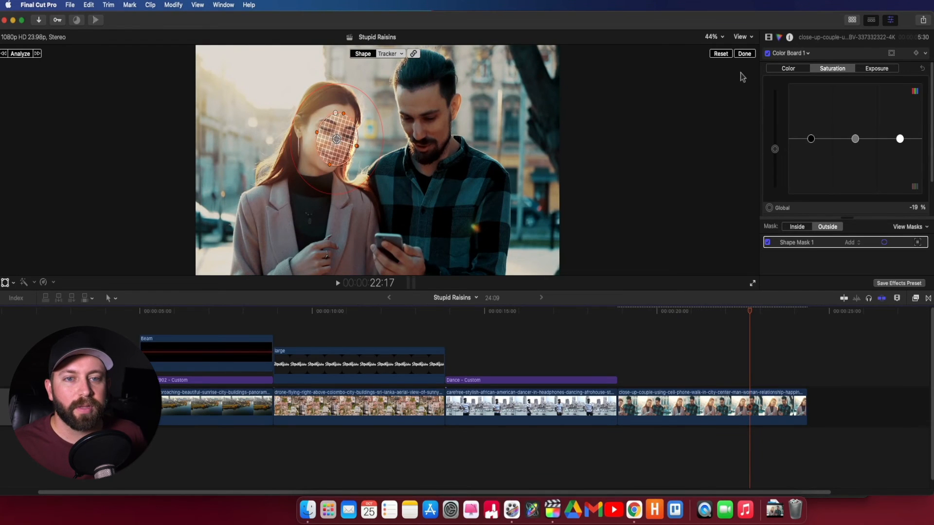
left_click(745, 52)
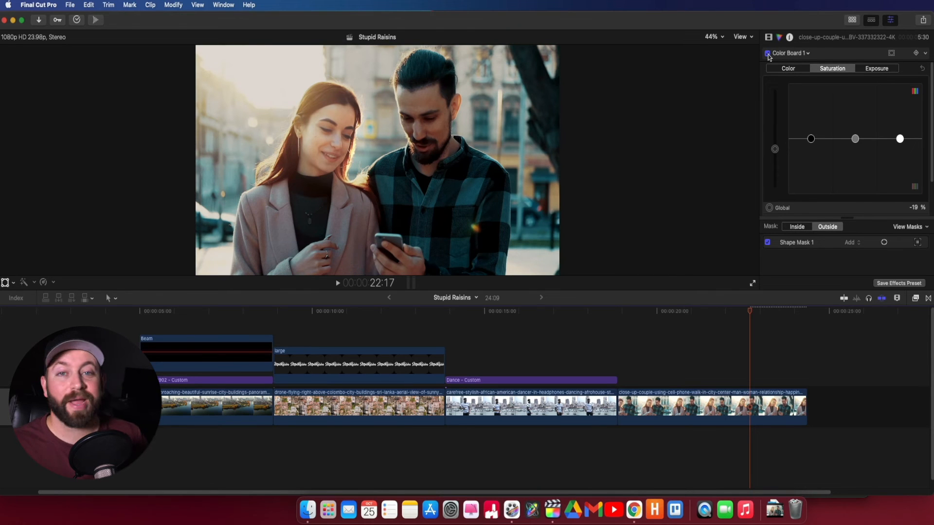
left_click(797, 242)
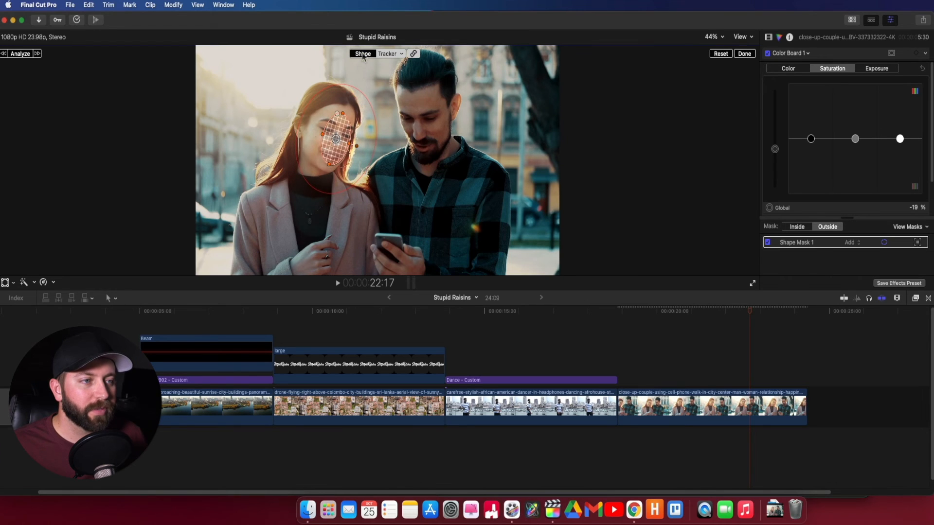
Widen the mask ellipse around her whole head, relink it to the face tracker and hide the outline.
left_click_drag(334, 139, 325, 153)
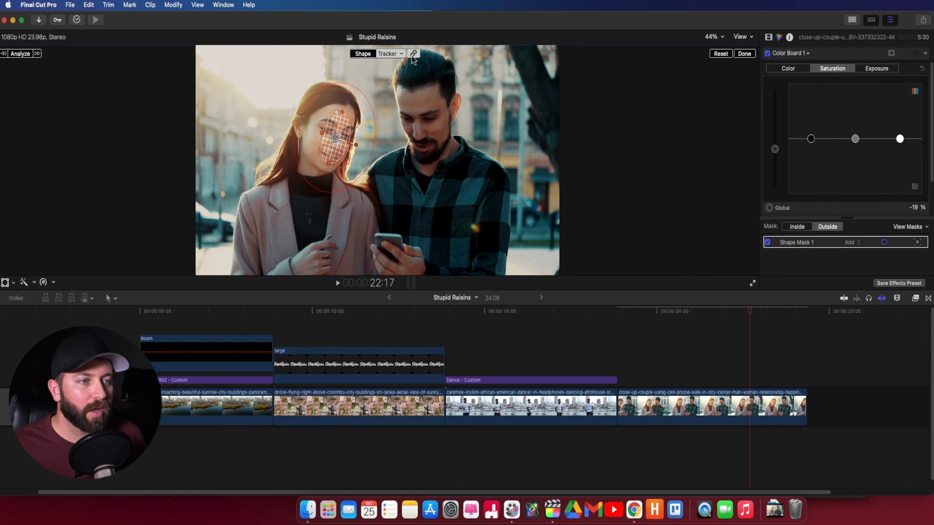
mouse_move(413, 53)
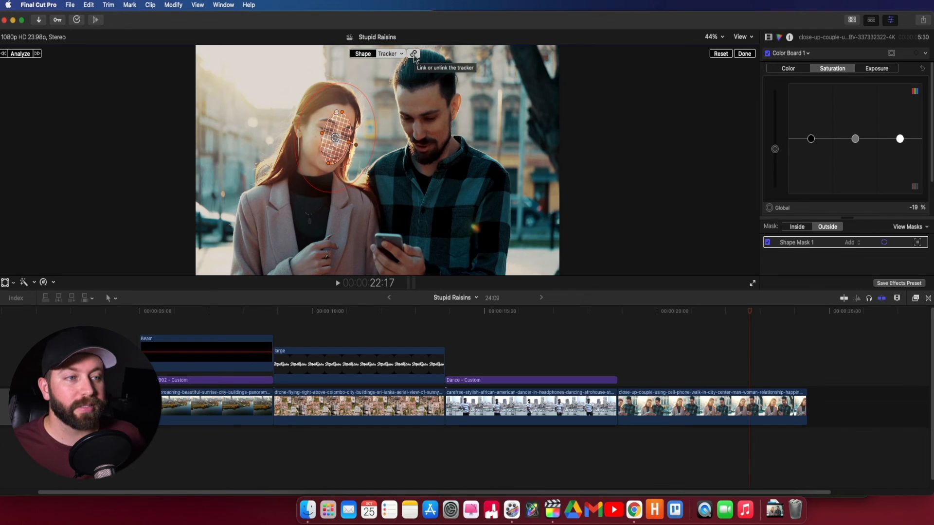
mouse_move(376, 81)
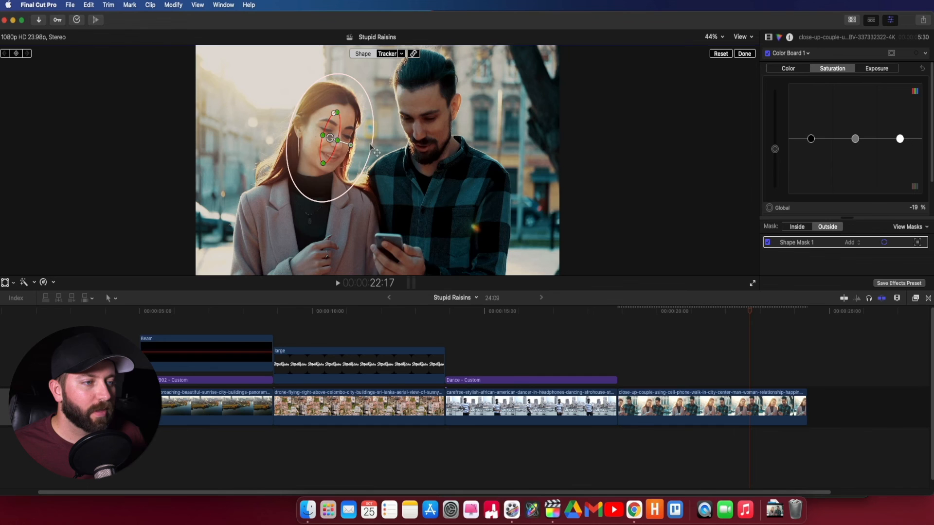
left_click(389, 54)
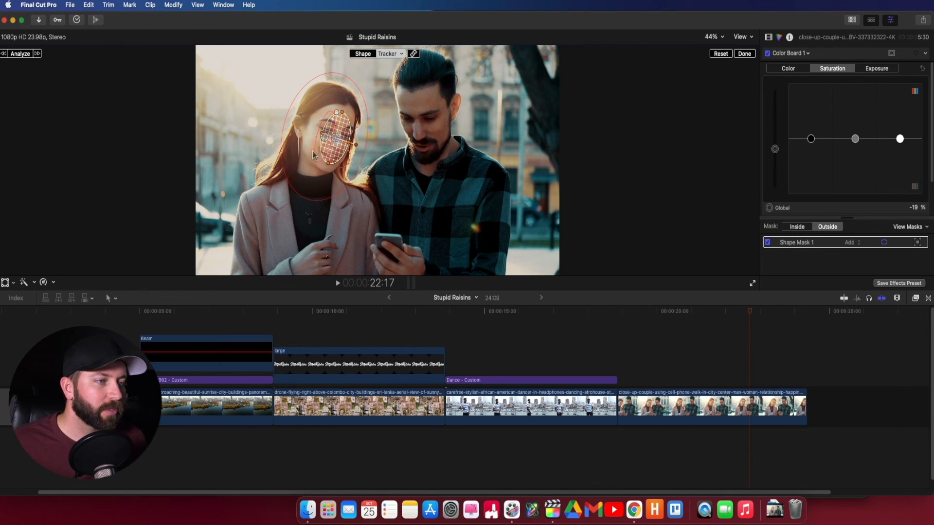
mouse_move(325, 169)
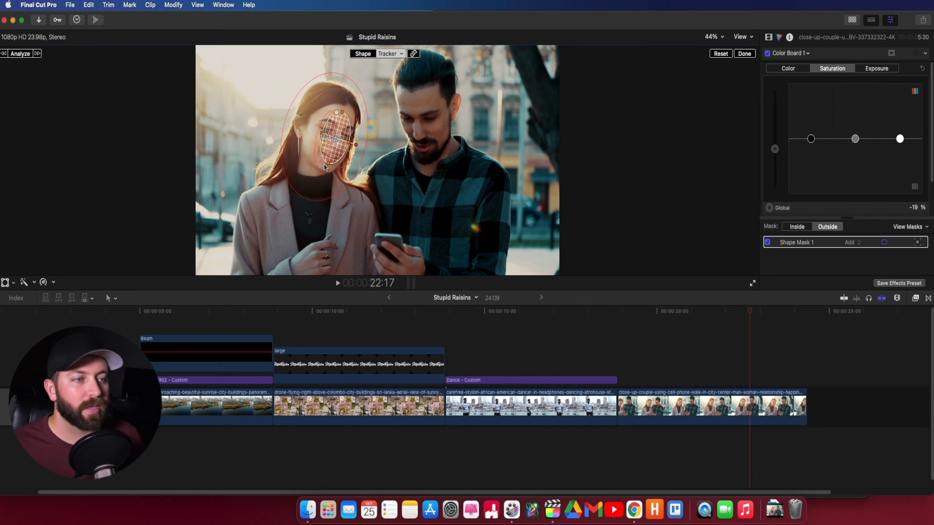
mouse_move(629, 56)
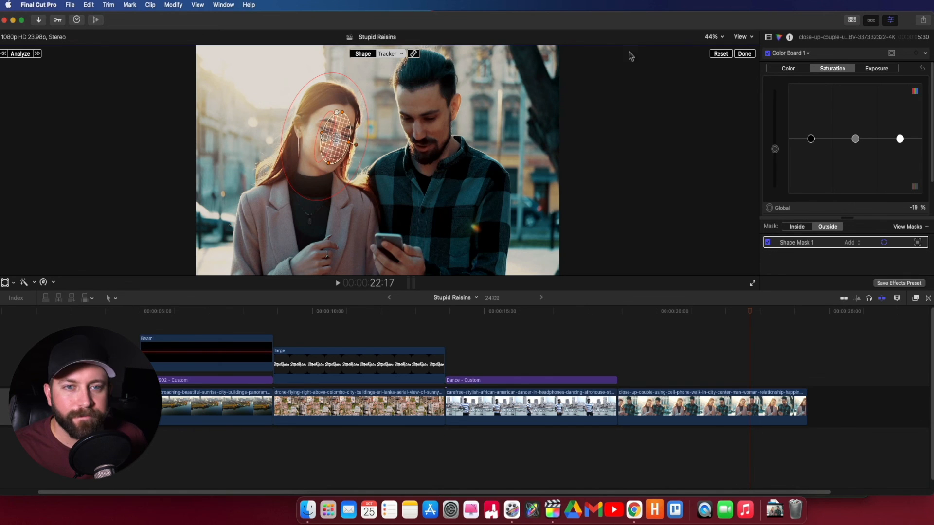
left_click(745, 53)
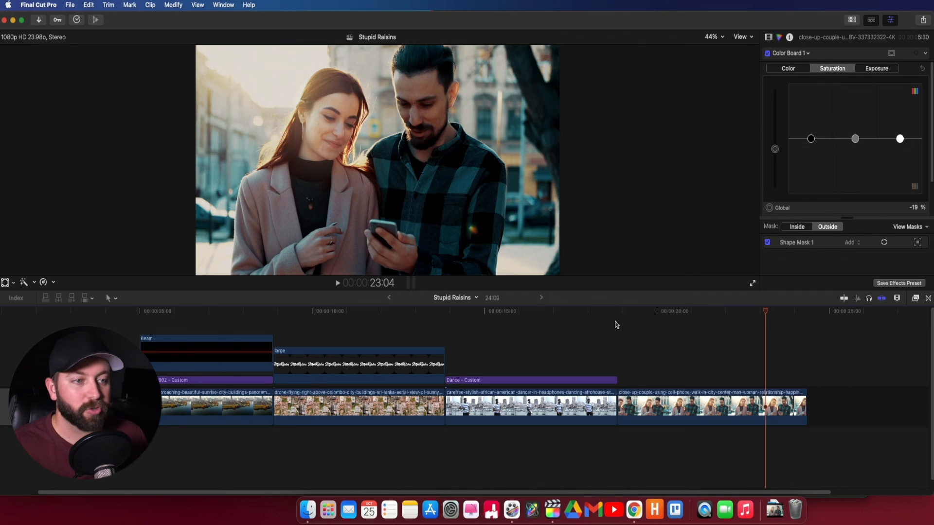
mouse_move(766, 306)
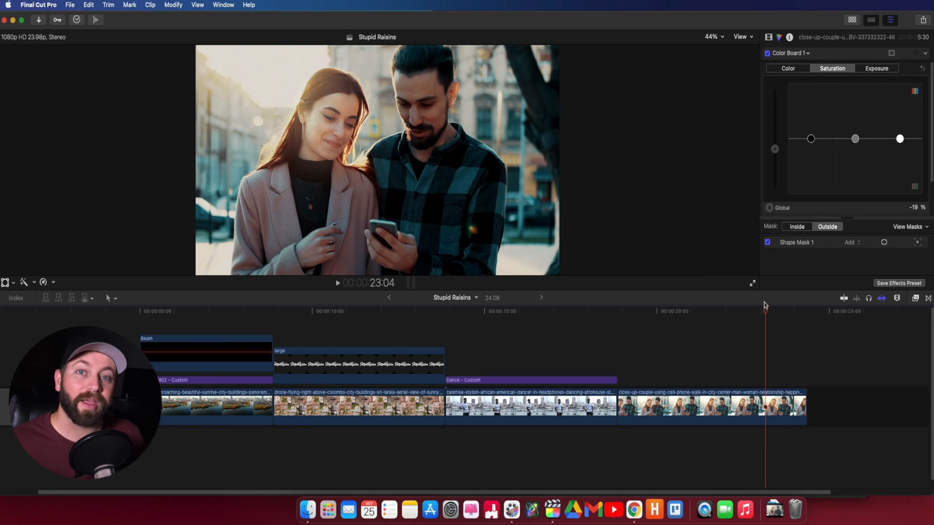